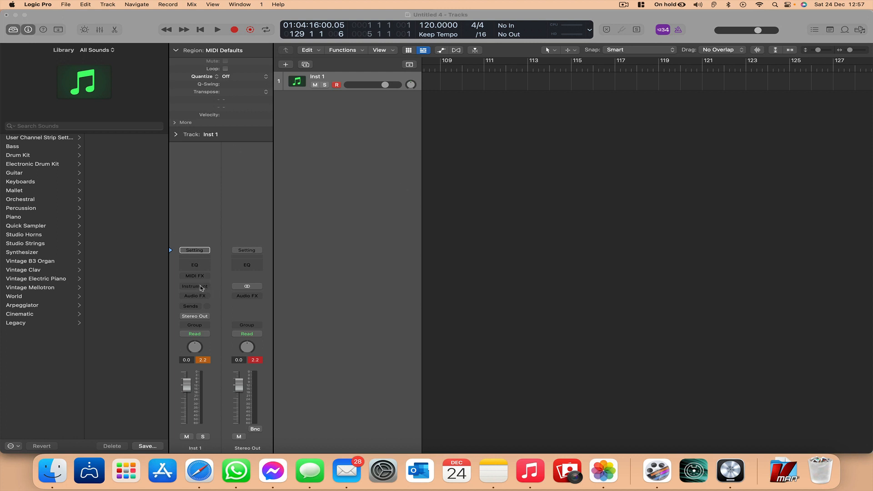
Load Vengeance Avenger on the Inst 1 track, with its window open at Init Preset
click(195, 285)
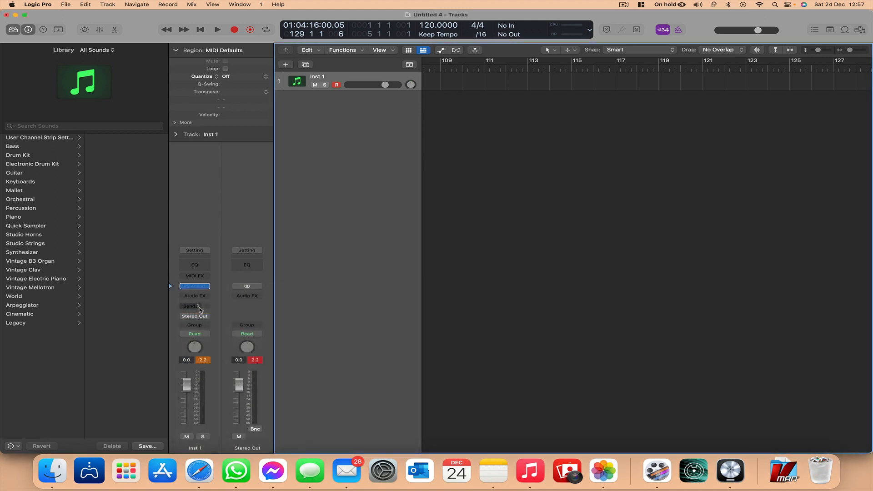
click(194, 286)
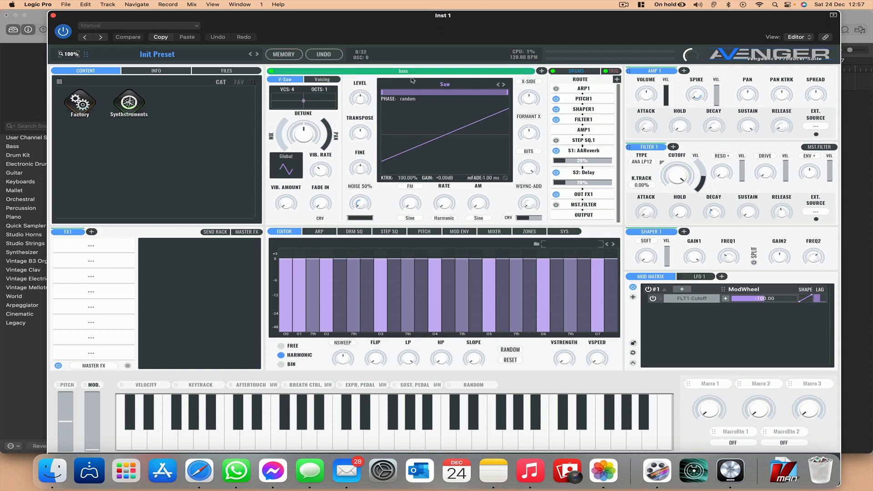
Swap the oscillator's Saw for the DeepHouse Bass 1 waveform from Factory Bass
click(151, 412)
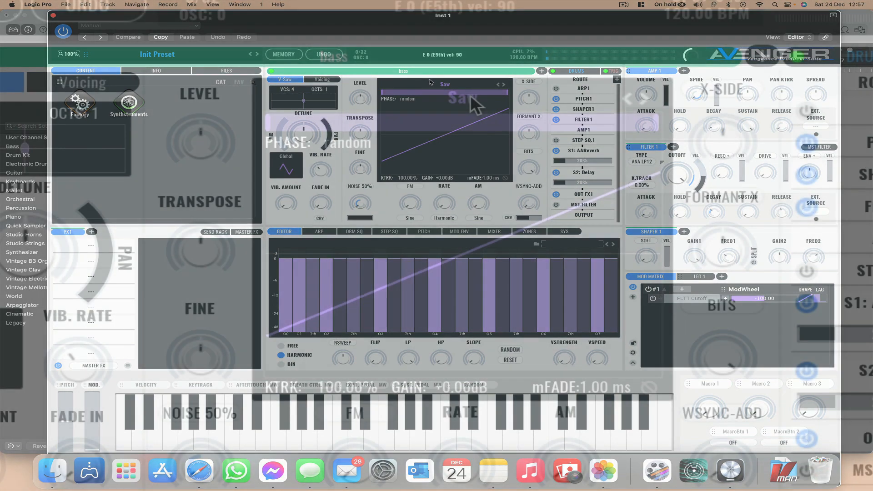
click(445, 84)
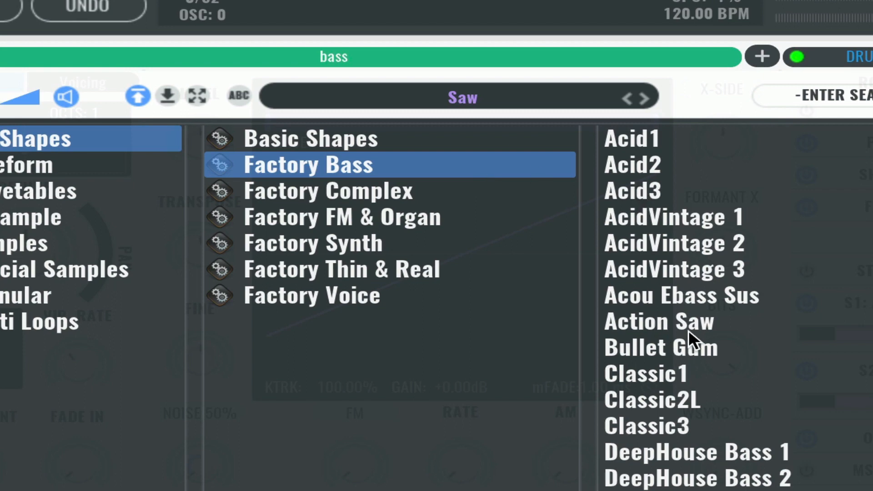
mouse_move(681, 331)
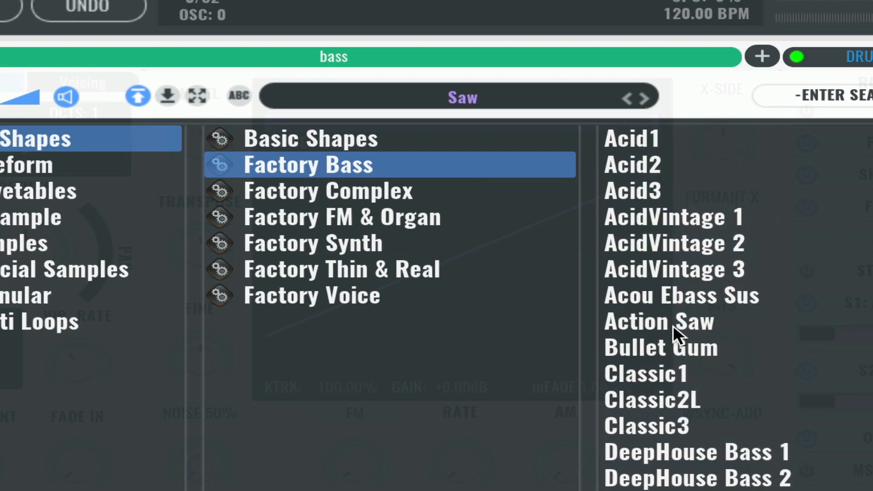
double_click(695, 452)
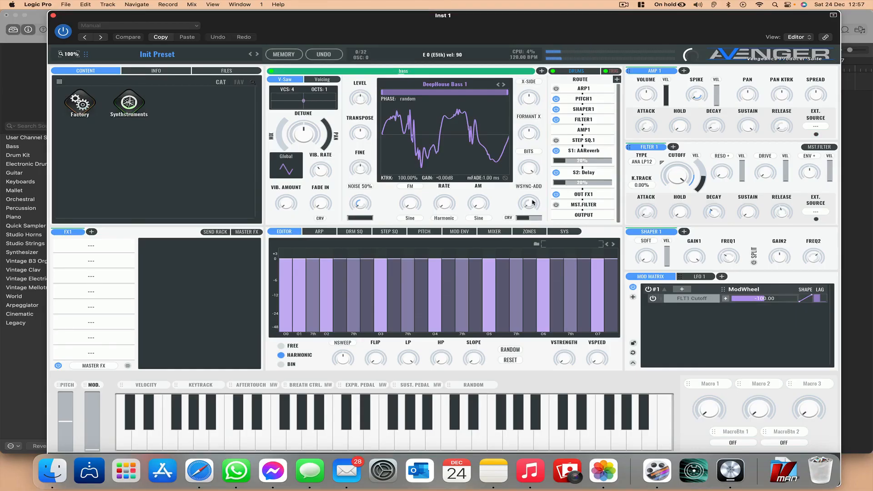
mouse_move(529, 245)
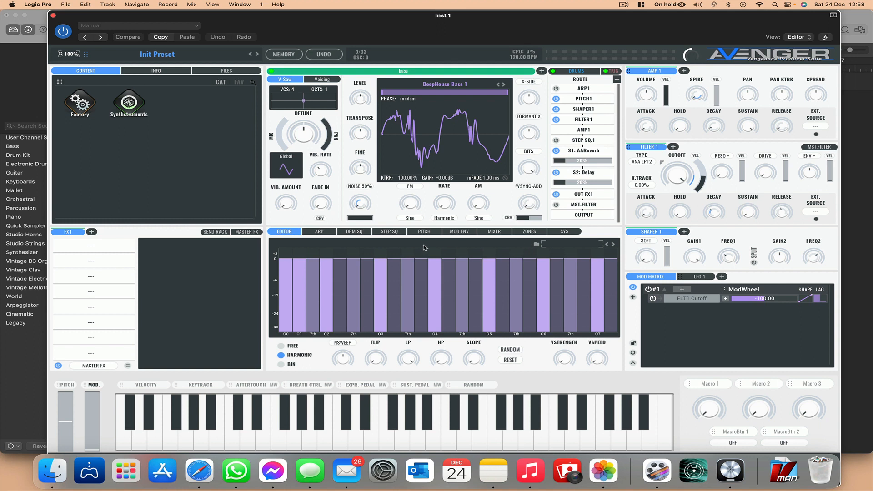
mouse_move(422, 245)
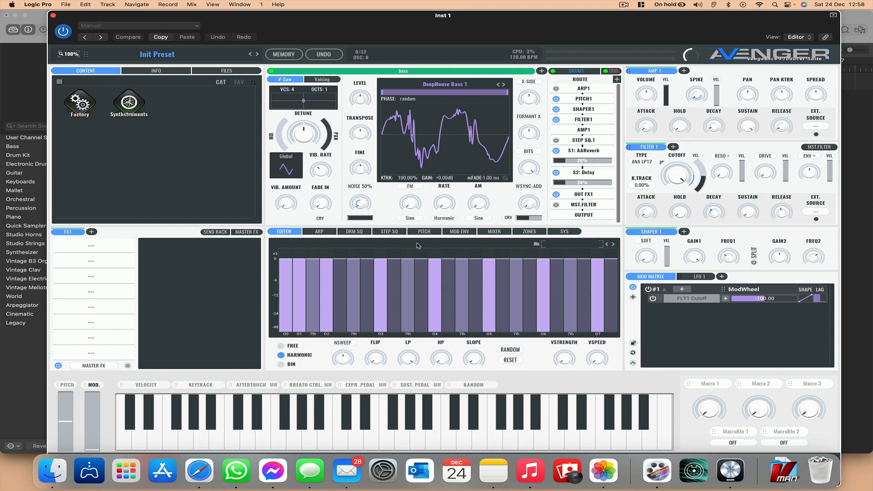
Clear alternate arpeggiator steps, leaving eight C notes across sixteen steps
click(320, 231)
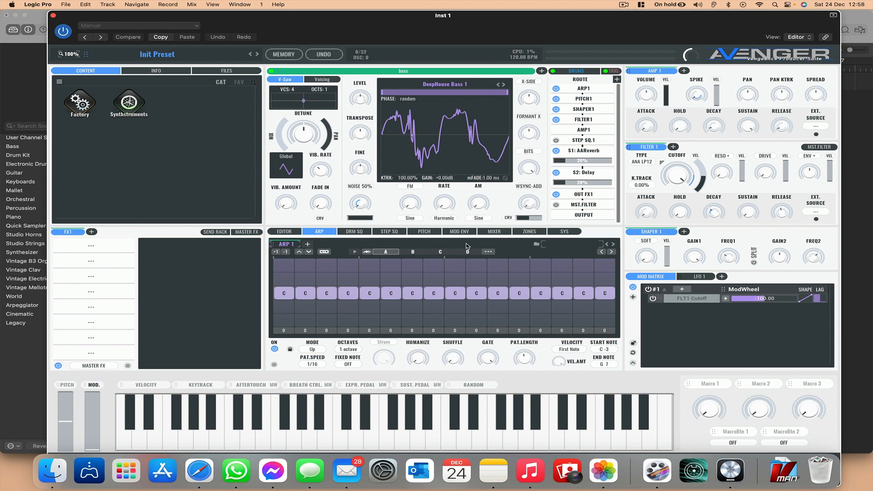
click(155, 423)
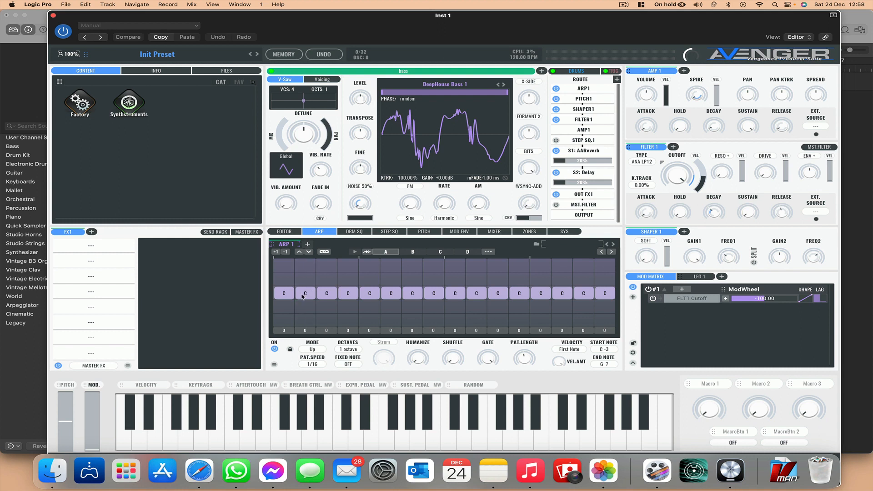
click(304, 292)
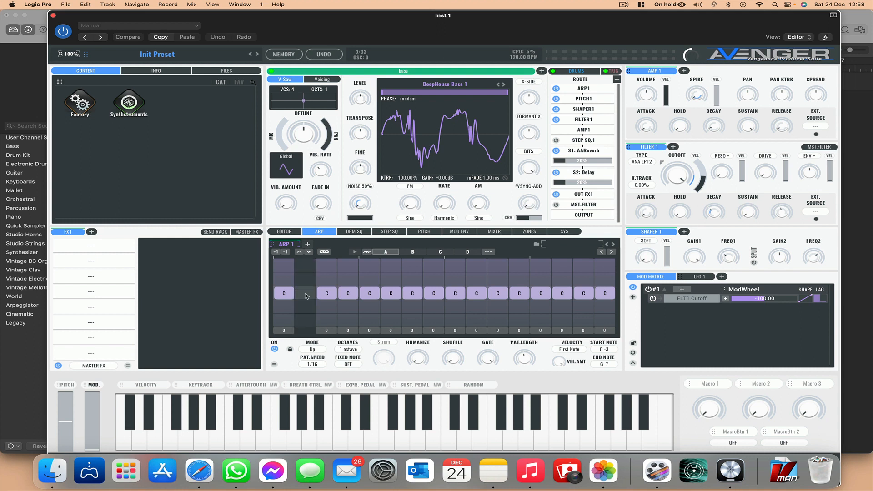
click(348, 293)
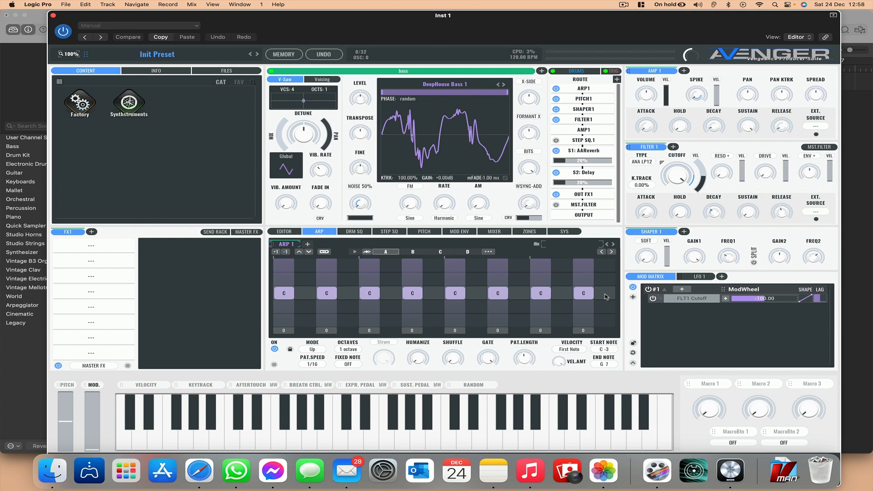
click(153, 435)
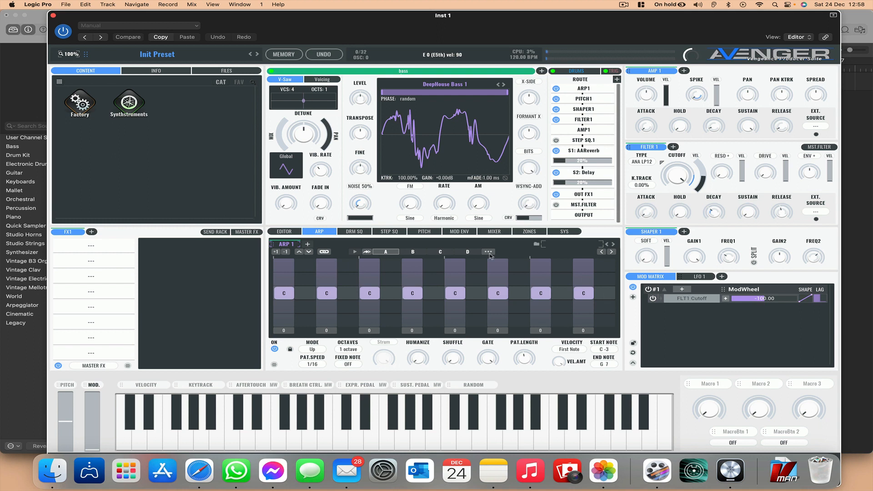
mouse_move(501, 182)
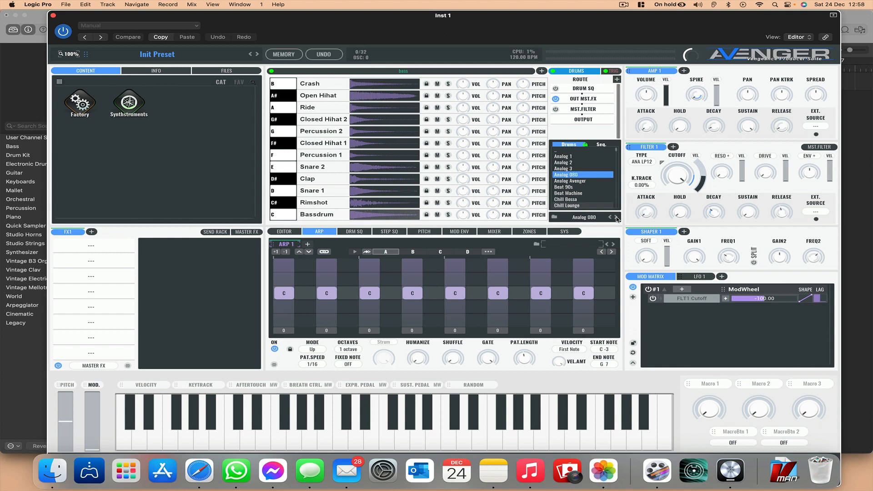
Find and load the EDM 1 kit from the drums layer's kit list
scroll(down, 3)
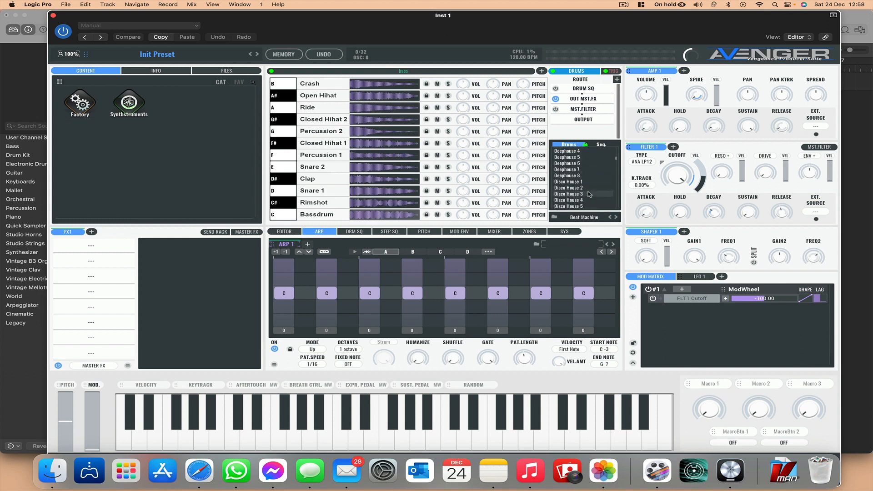
scroll(down, 3)
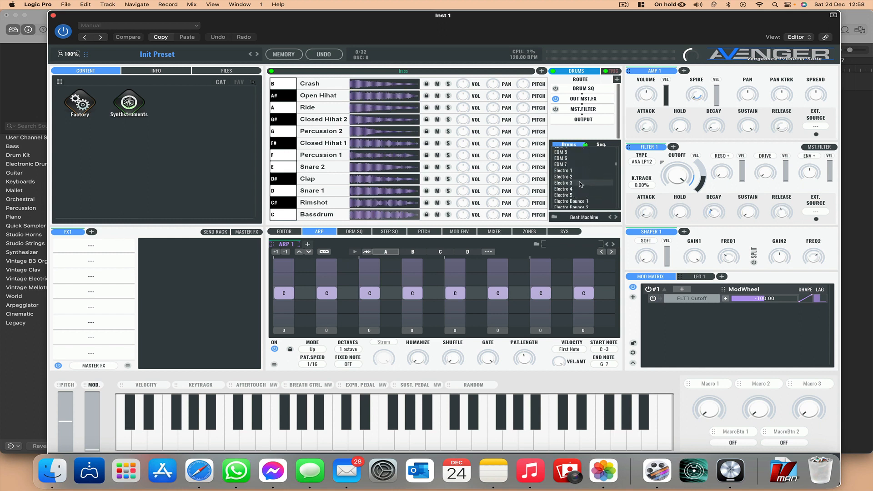
scroll(up, 3)
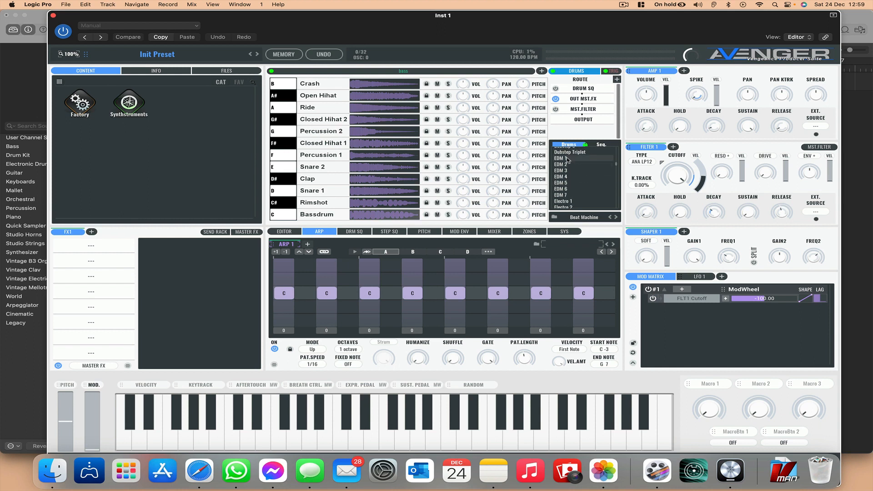
click(561, 159)
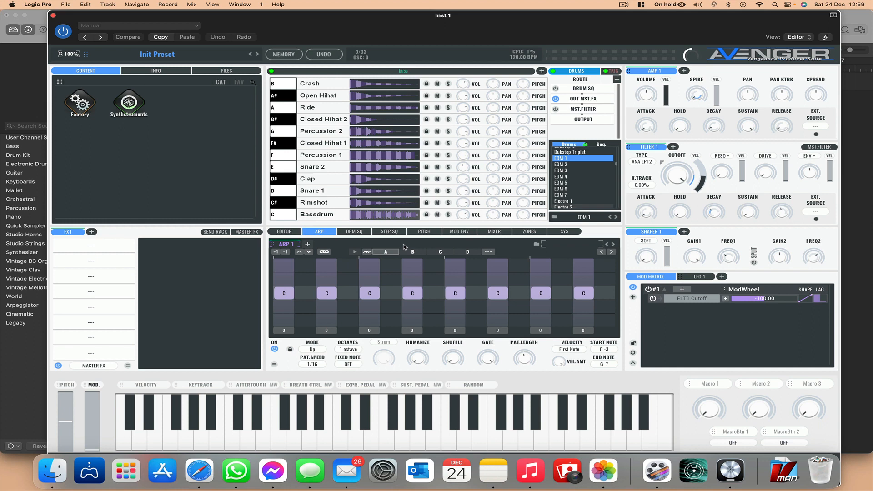
In DRM SQ, place kick hits on the beats and a snare hit
click(355, 231)
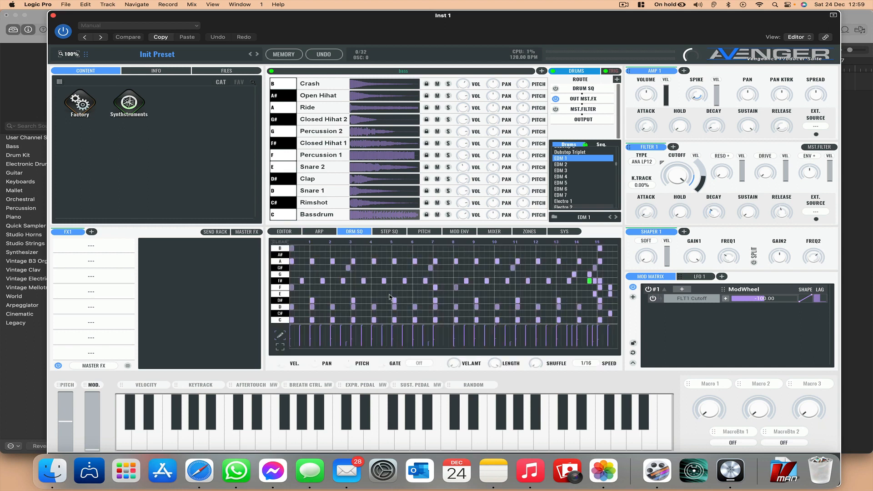
mouse_move(295, 245)
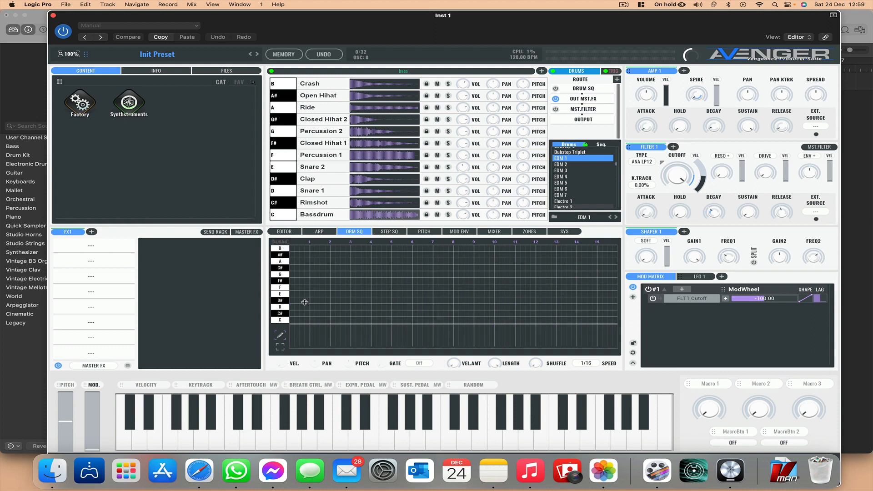
mouse_move(287, 333)
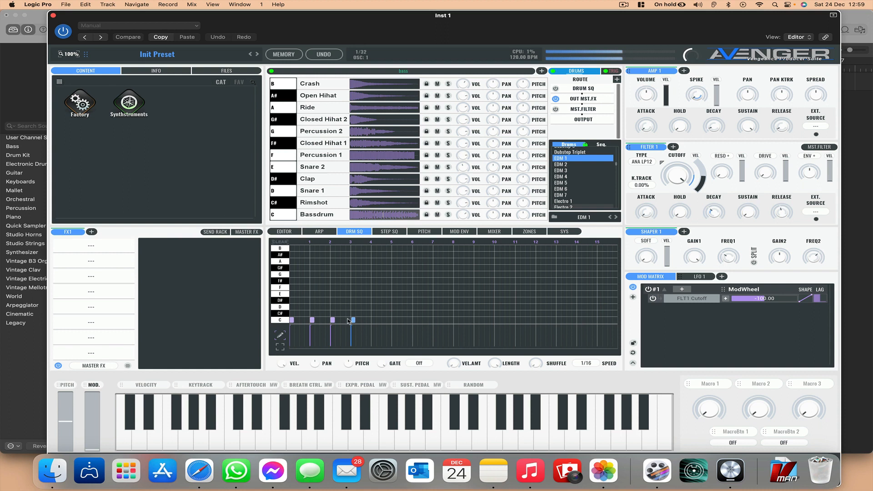
click(312, 307)
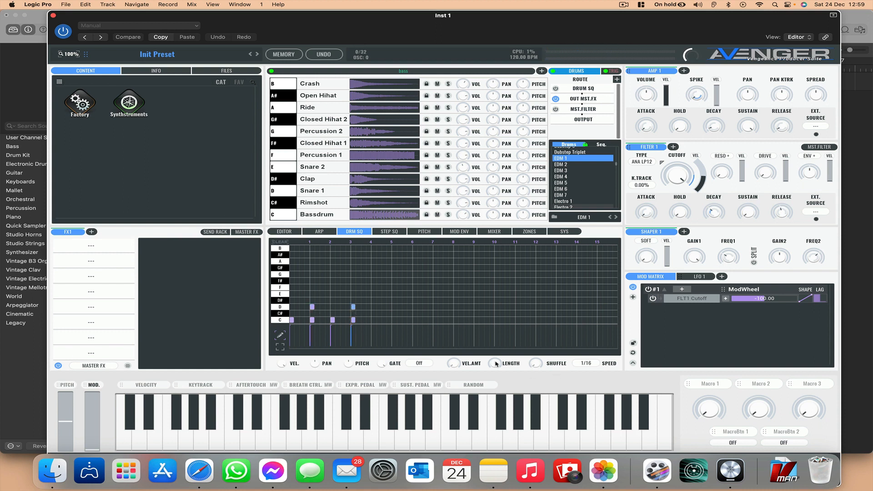
click(127, 37)
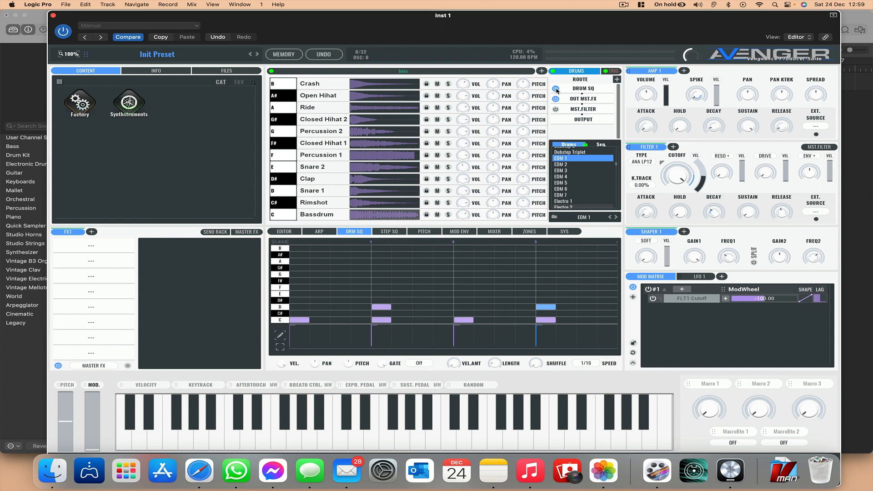
click(232, 423)
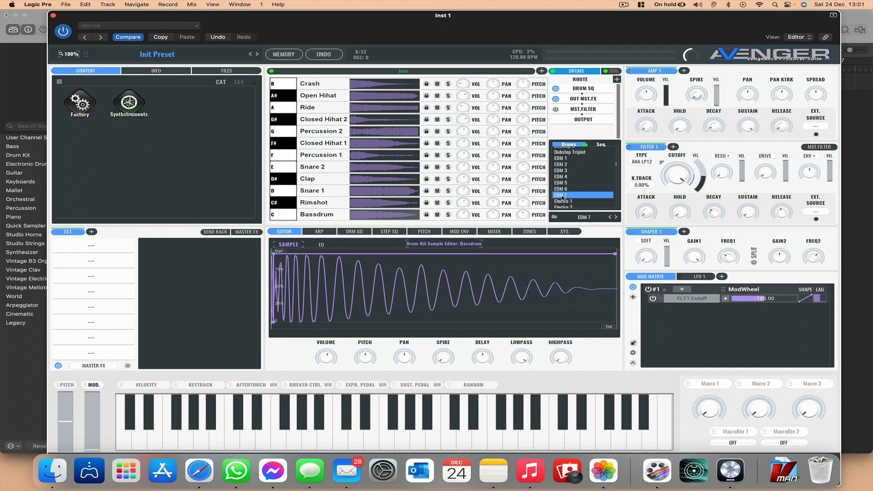
Clear the EDM 7 DRM SQ grid and redraw kicks on every beat
click(354, 231)
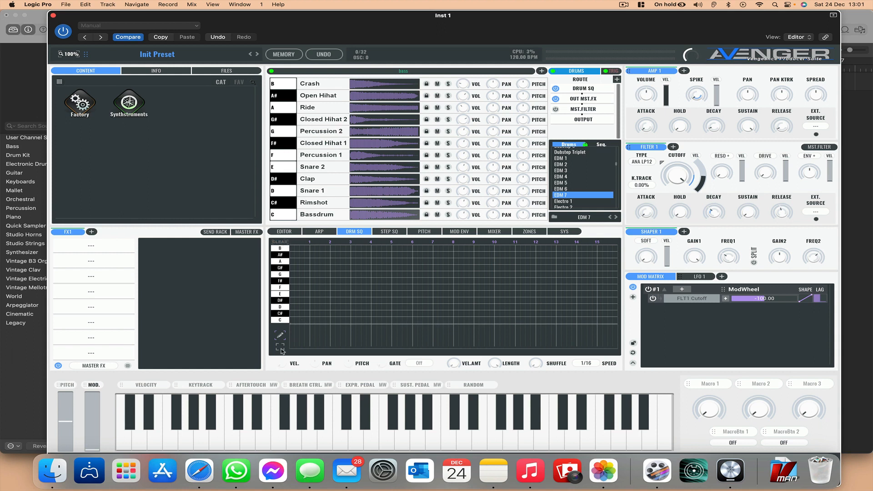
click(292, 320)
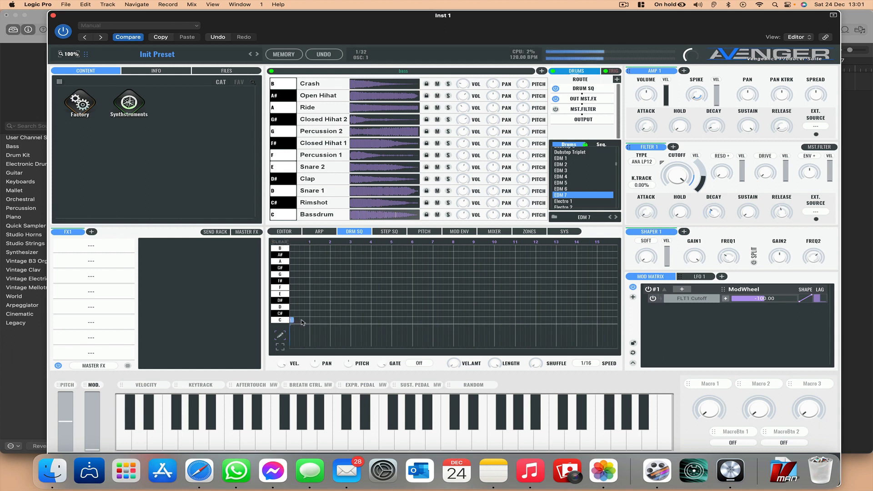
click(306, 320)
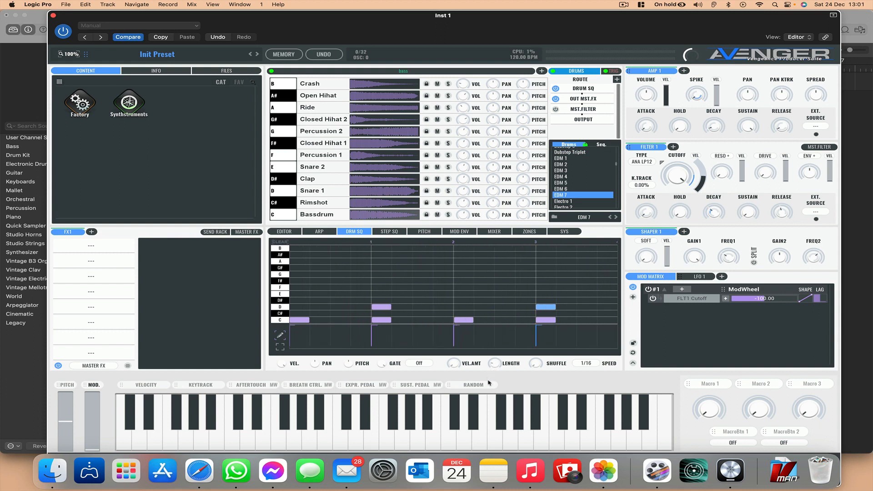
mouse_move(410, 377)
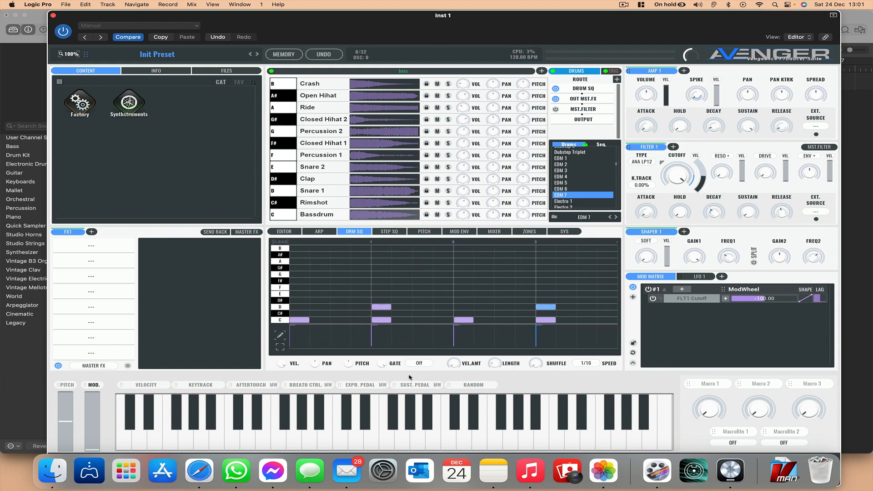
click(230, 424)
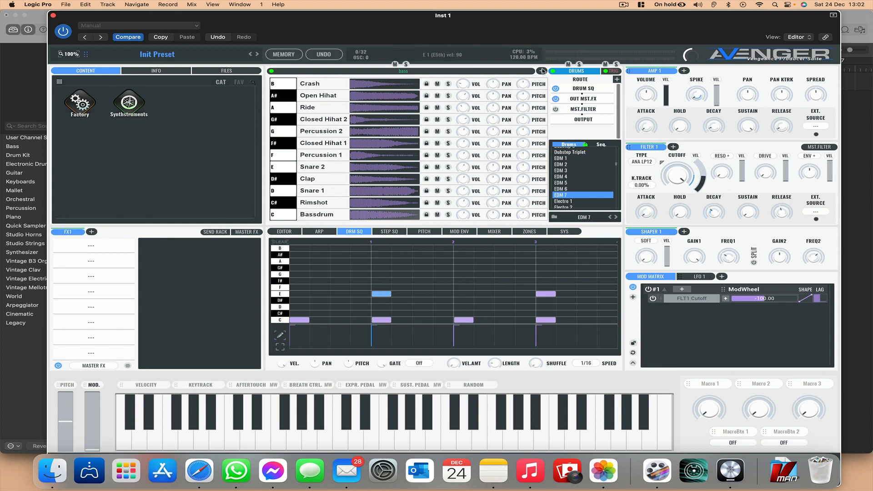
Select the chords layer and browse Samples into its oscillator until reaching Fantome
click(468, 71)
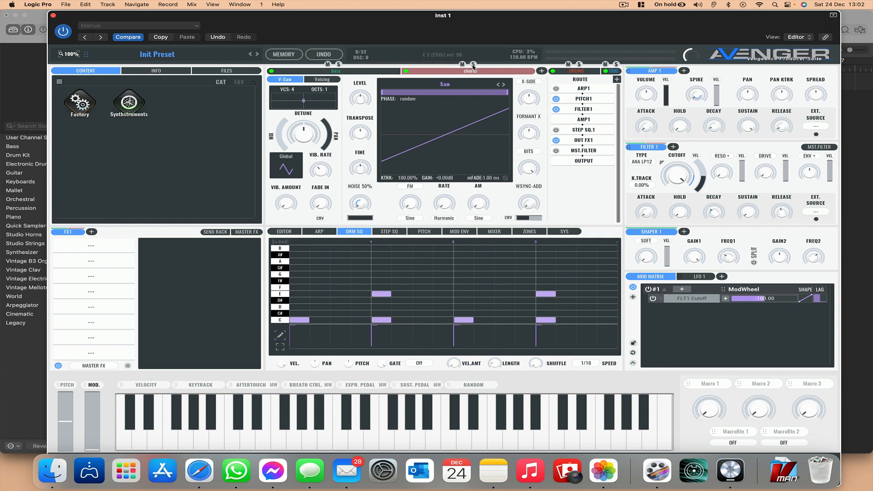
click(377, 423)
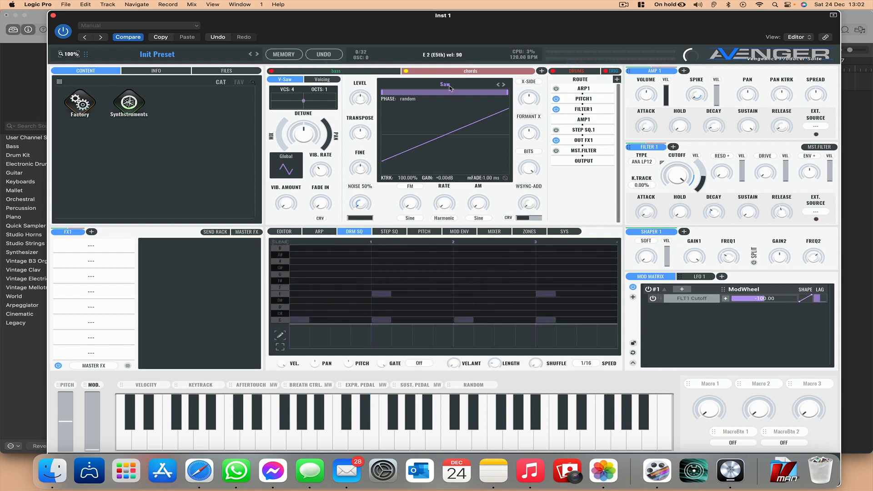
click(443, 84)
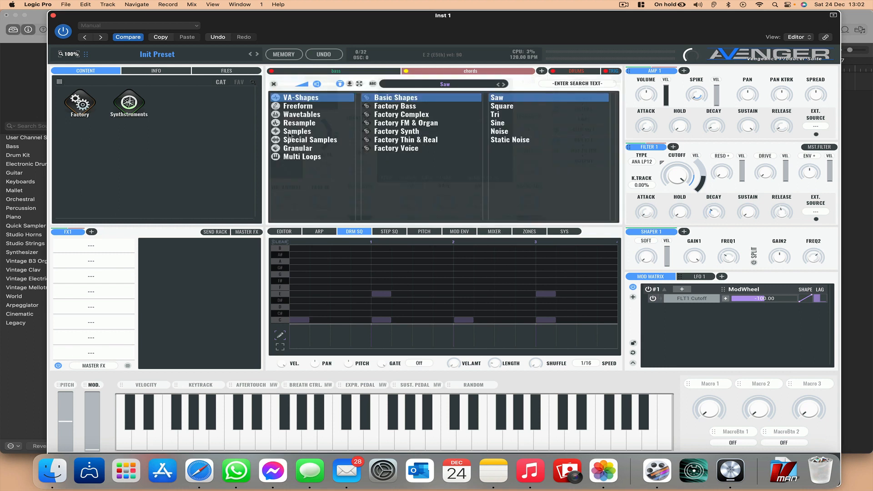
click(297, 131)
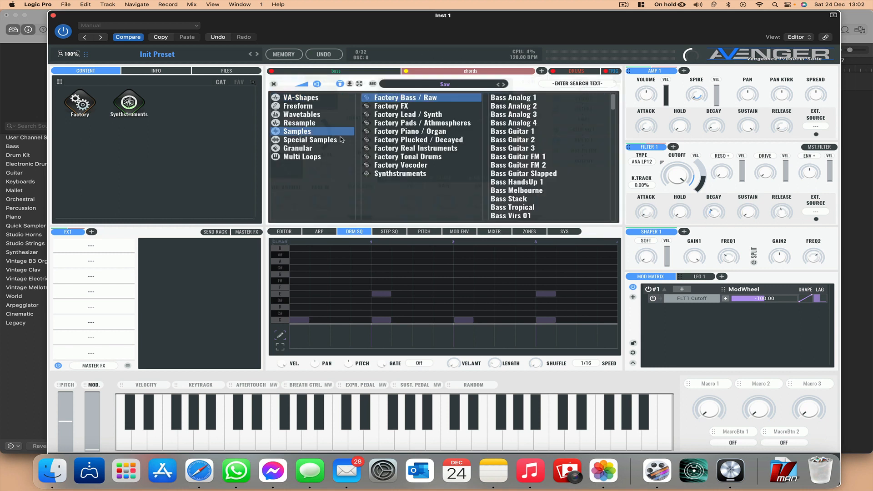
click(417, 139)
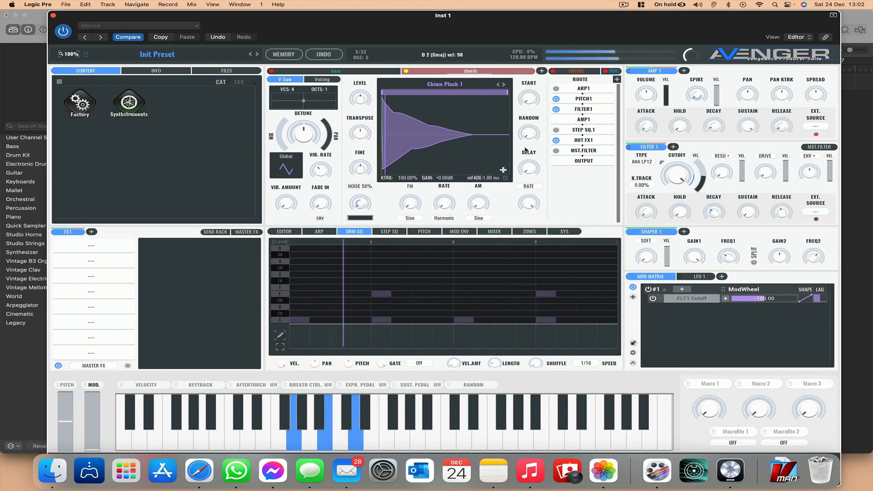
click(503, 84)
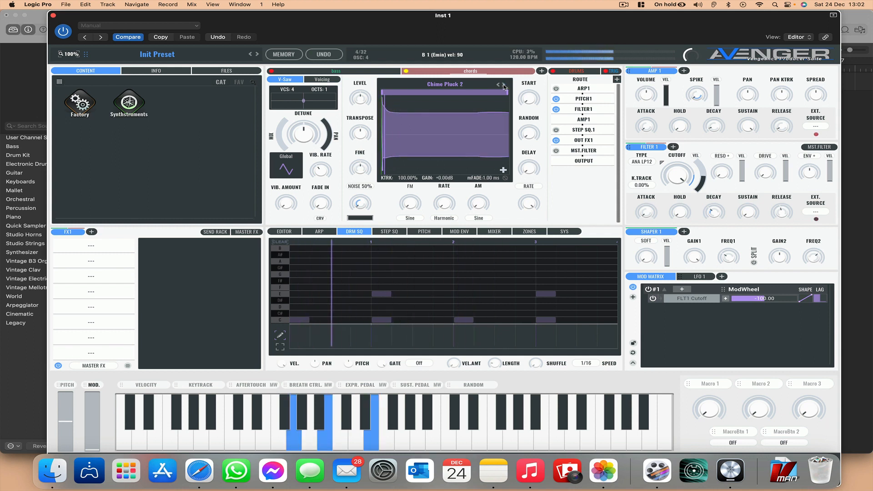
click(503, 85)
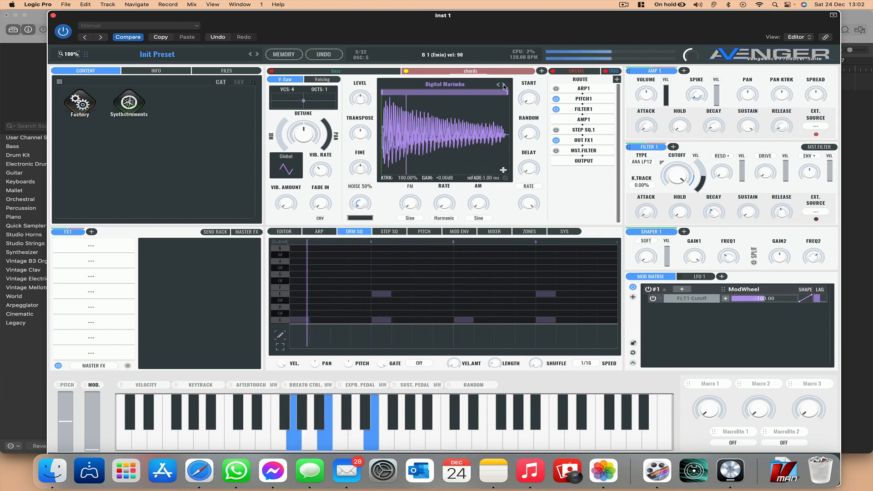
click(503, 84)
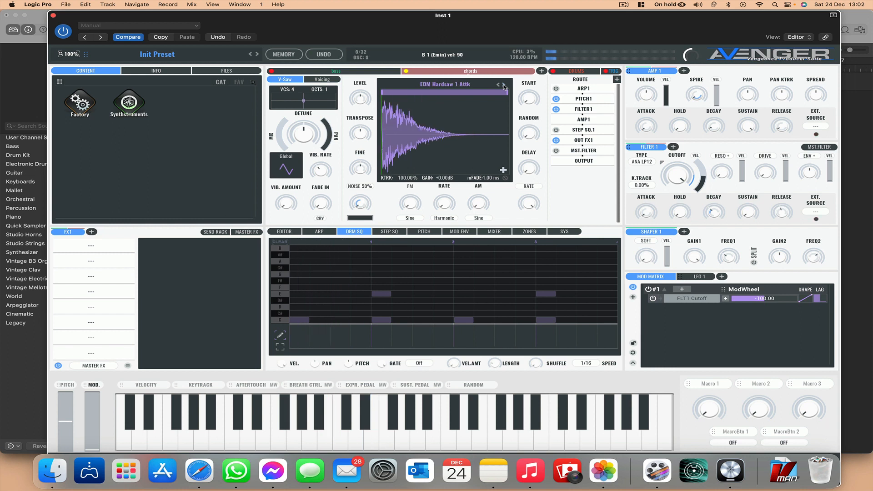
click(499, 84)
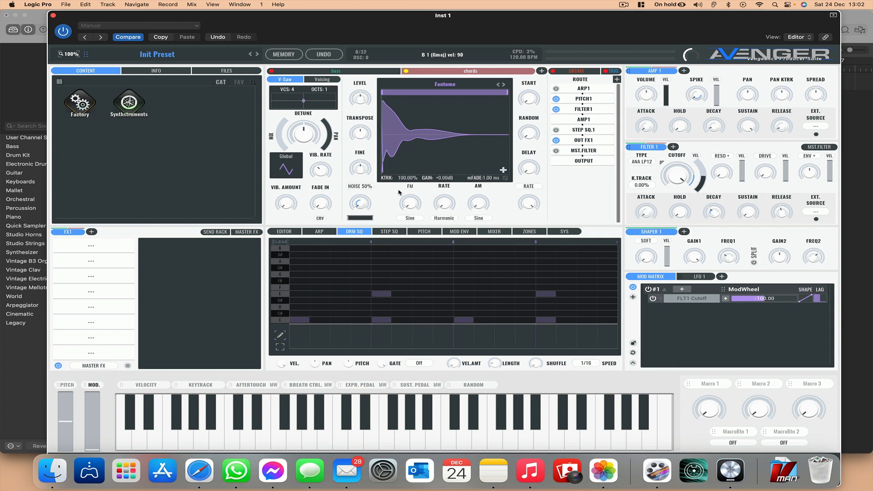
Create ARP 2, route the chords layer through it, and set Mode to Poly
click(319, 231)
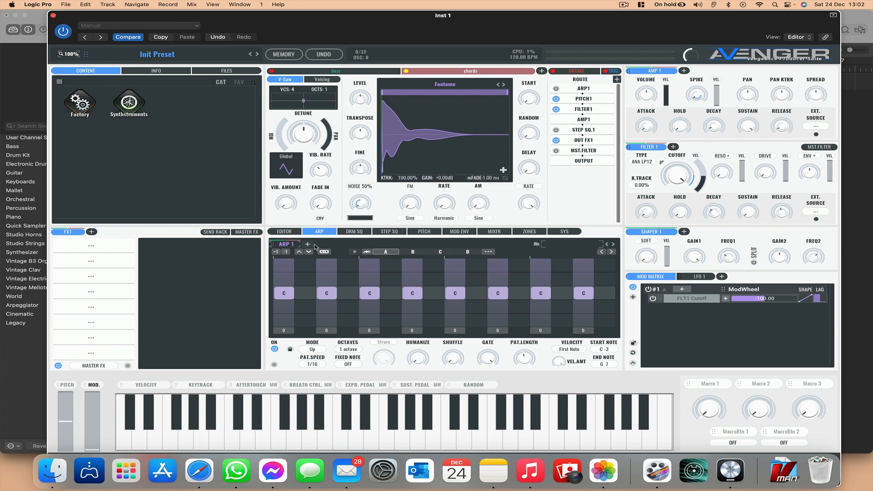
click(308, 245)
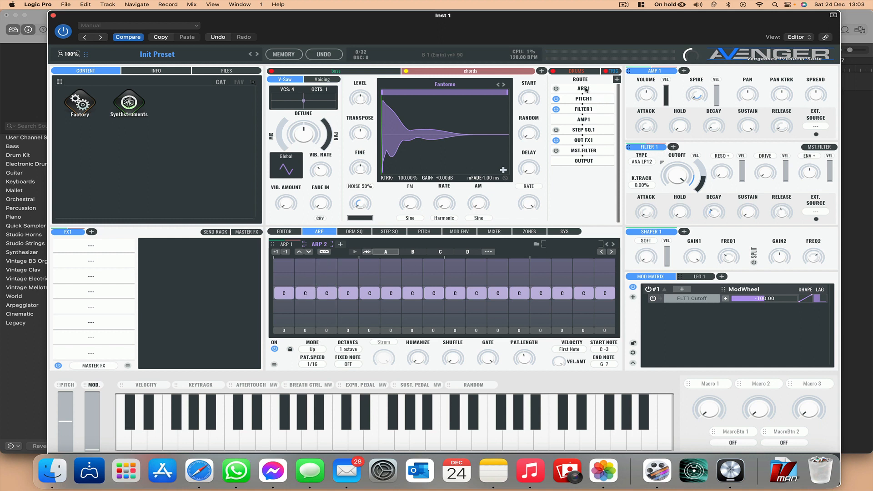
click(584, 88)
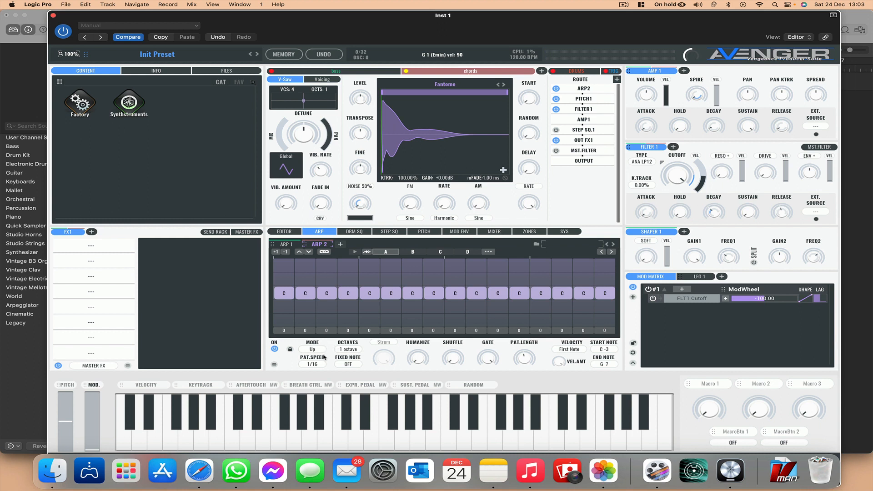
click(312, 349)
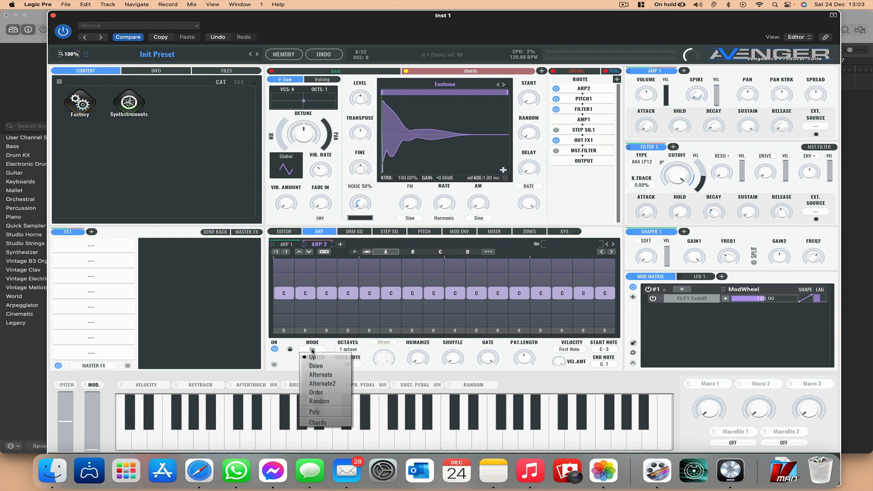
click(314, 414)
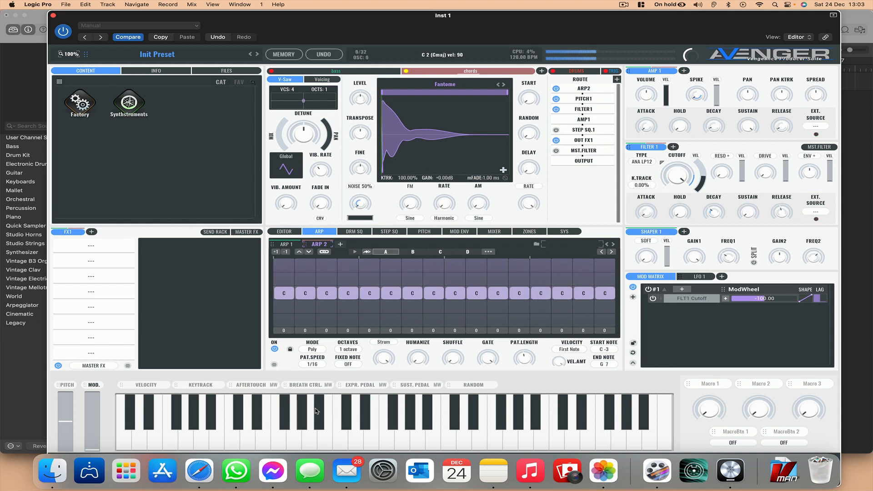
mouse_move(536, 257)
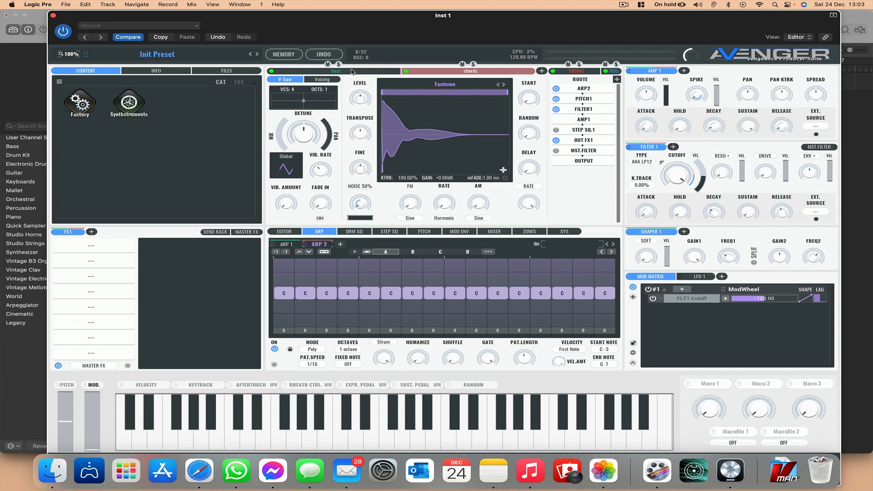
Set the bass layer's ARP 1 to Chords mode with Fixed Note on Chord Detection
click(338, 63)
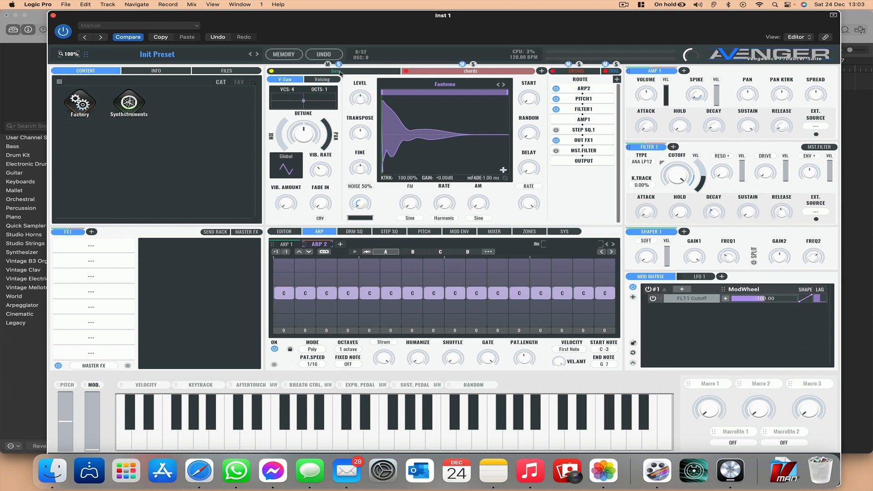
click(334, 71)
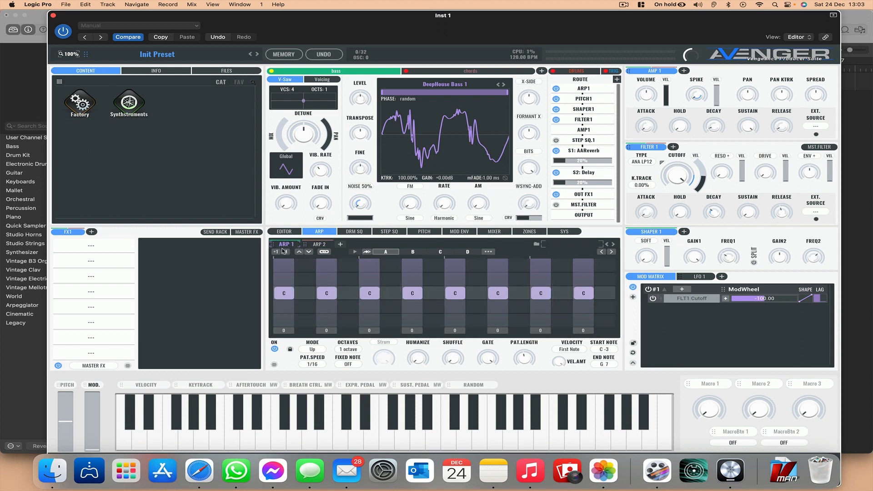
click(312, 350)
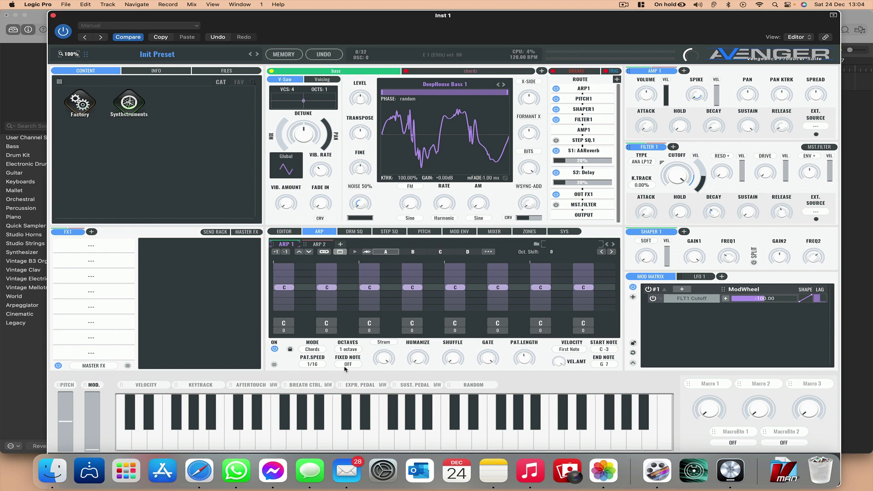
click(347, 363)
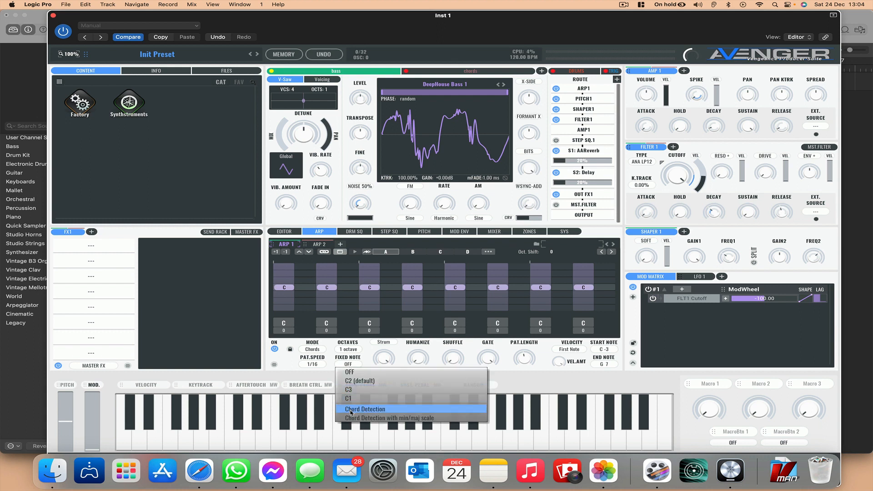
click(366, 409)
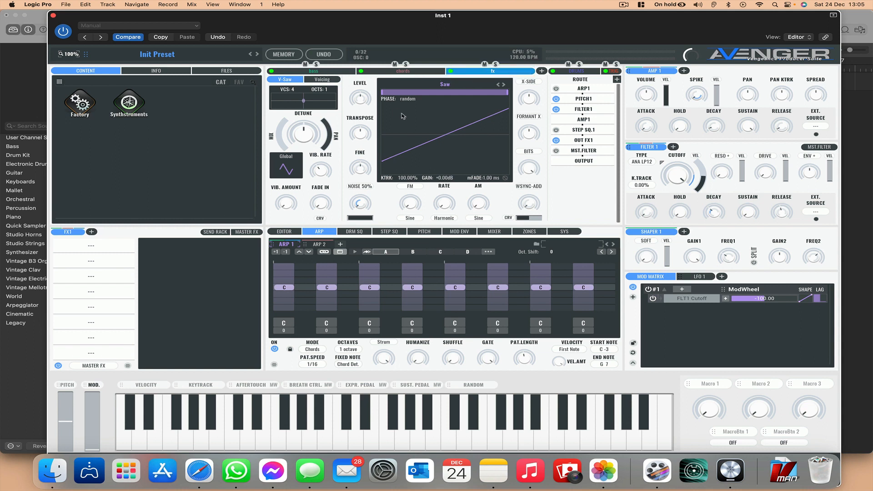
Load the Clavi Click sample into the fx layer's oscillator and add ARP 3
click(262, 424)
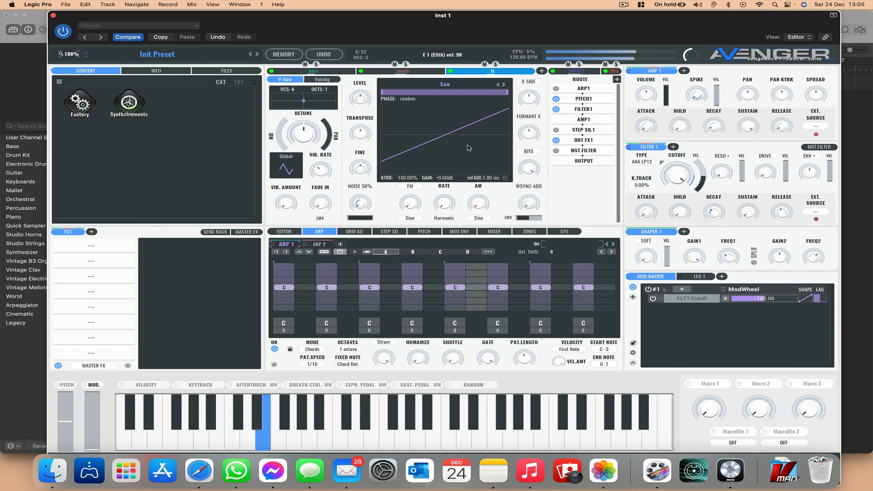
click(444, 84)
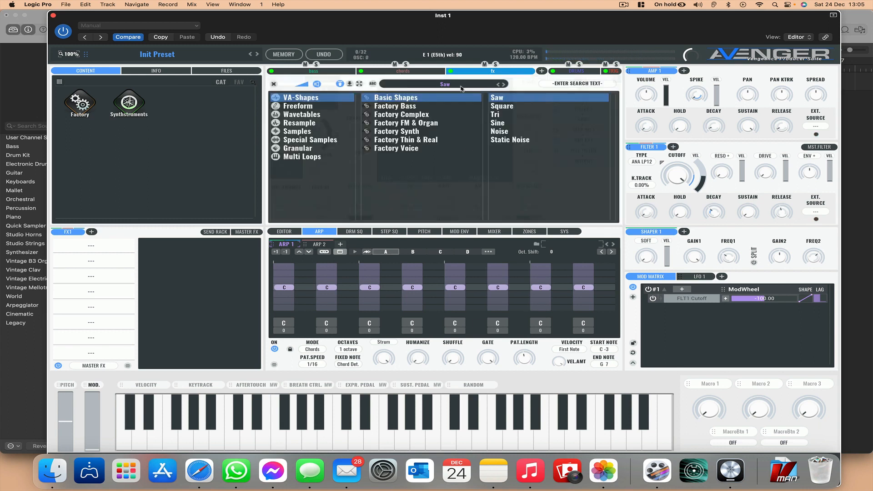
click(297, 131)
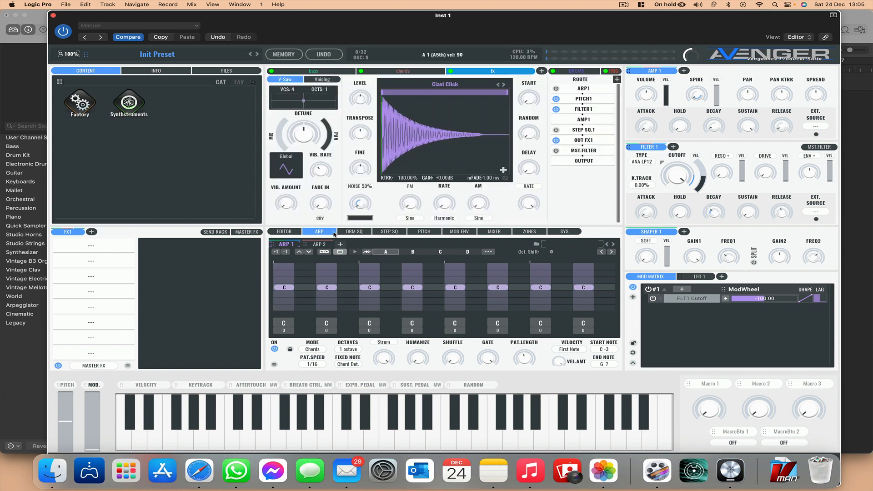
click(339, 244)
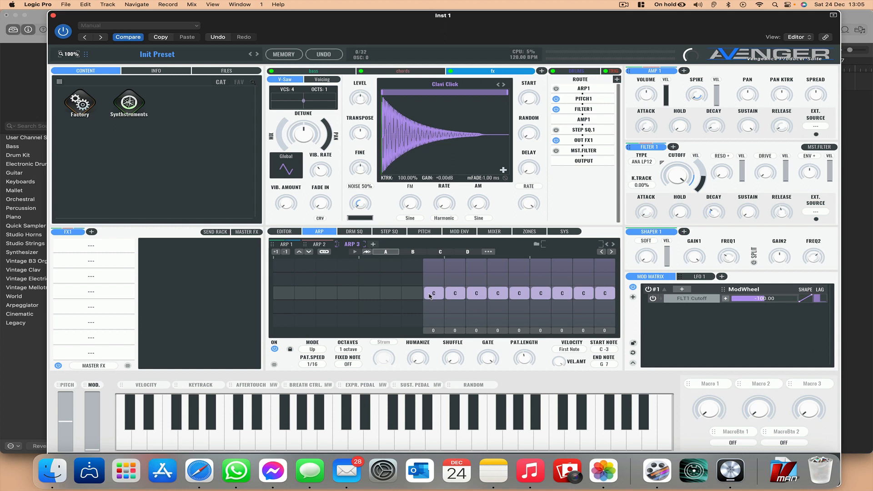
click(266, 423)
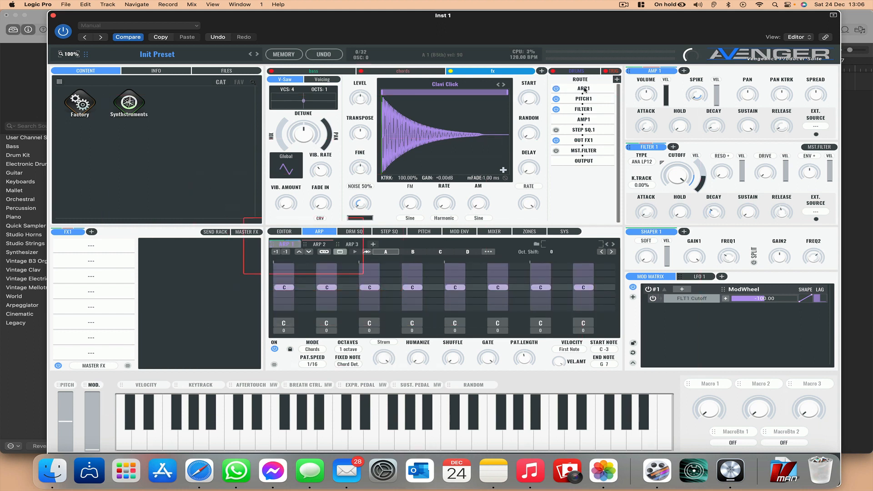
Route the fx layer through ARP 3 and merge its steps into one long held C note
click(286, 244)
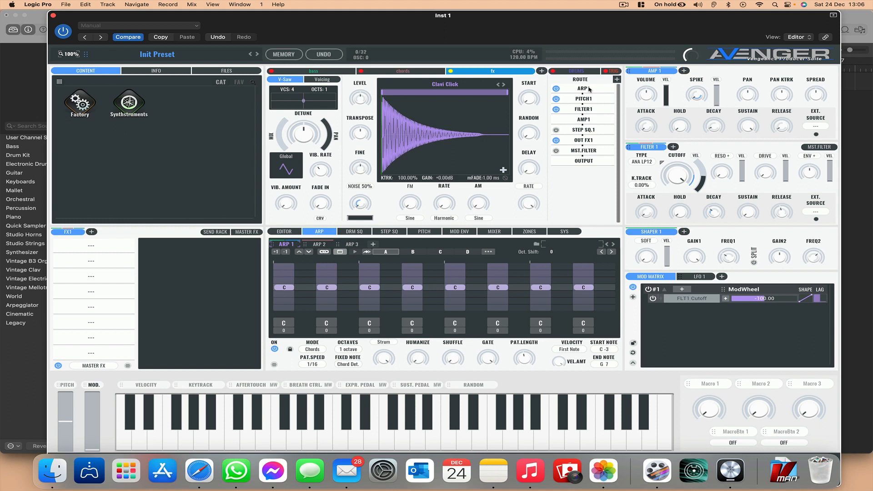
click(584, 89)
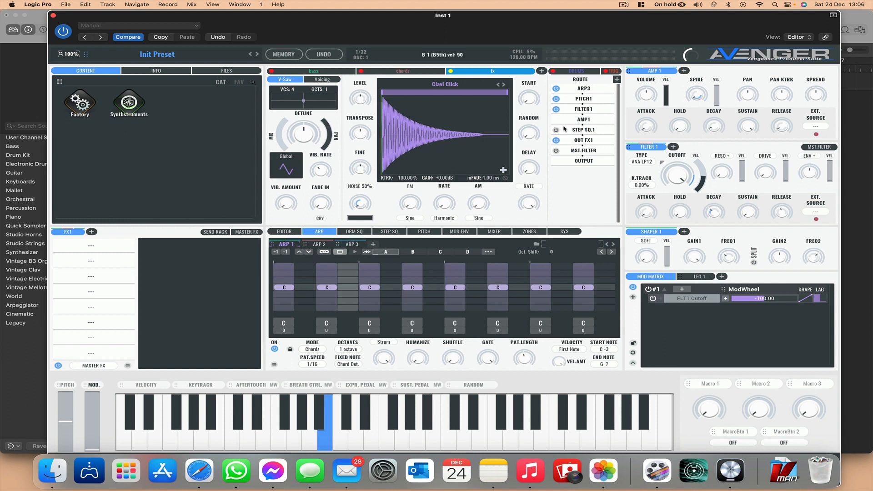
click(350, 244)
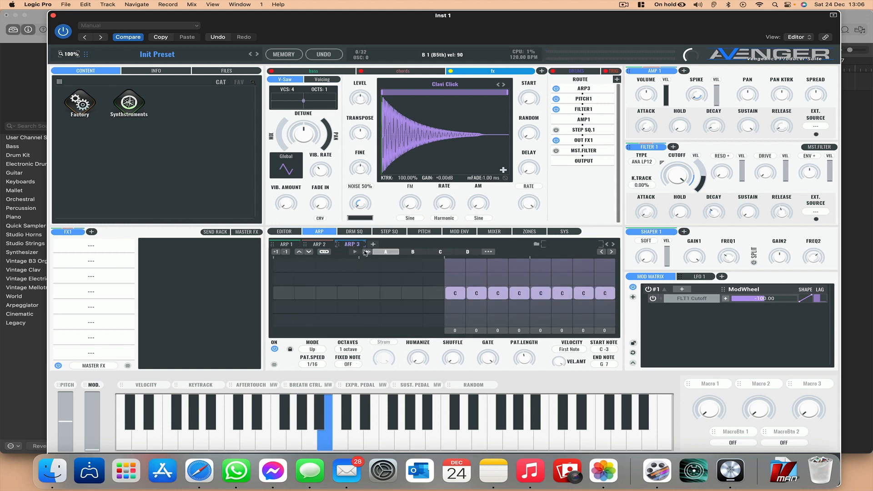
click(364, 251)
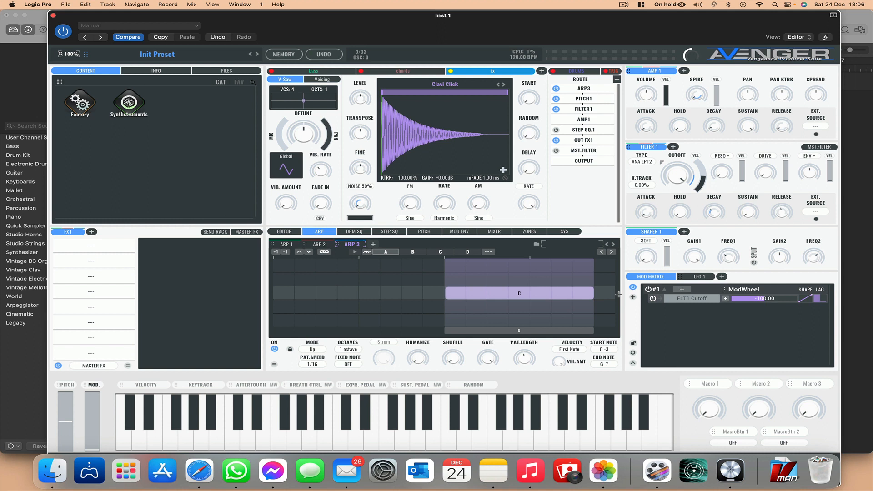
click(325, 423)
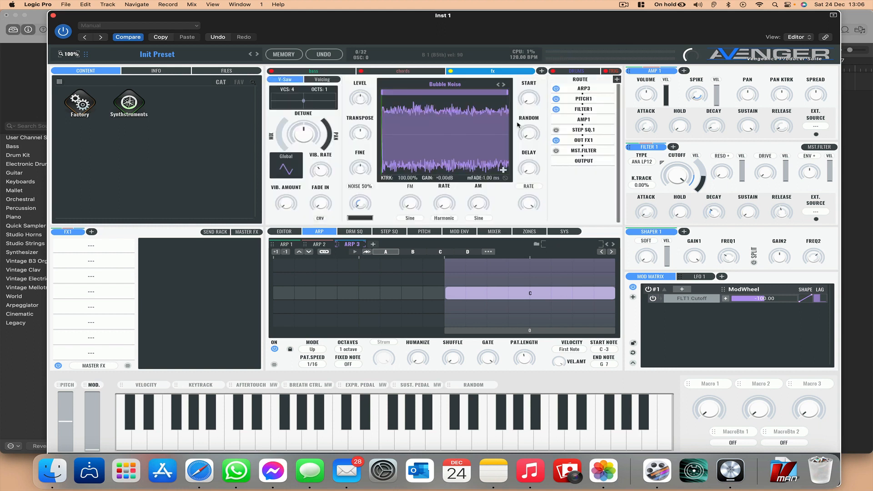
Switch the fx oscillator waveform to Crystal Bumper, then bring up the drums layer
click(325, 423)
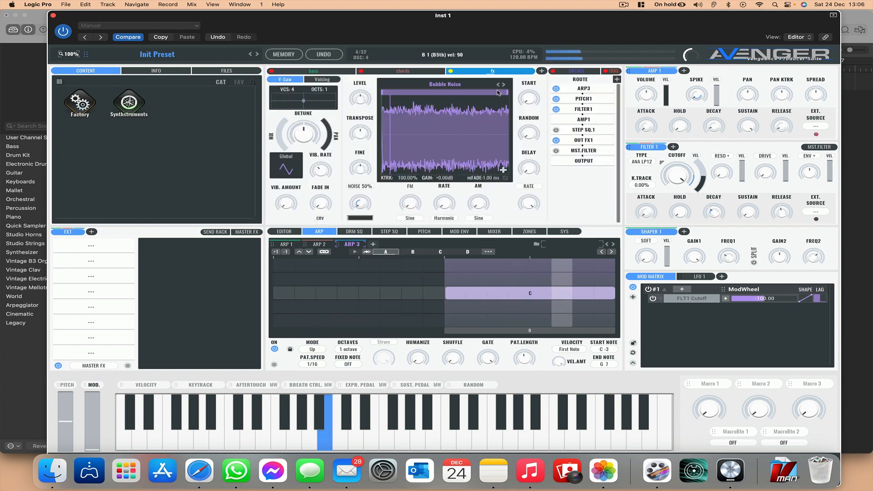
click(503, 84)
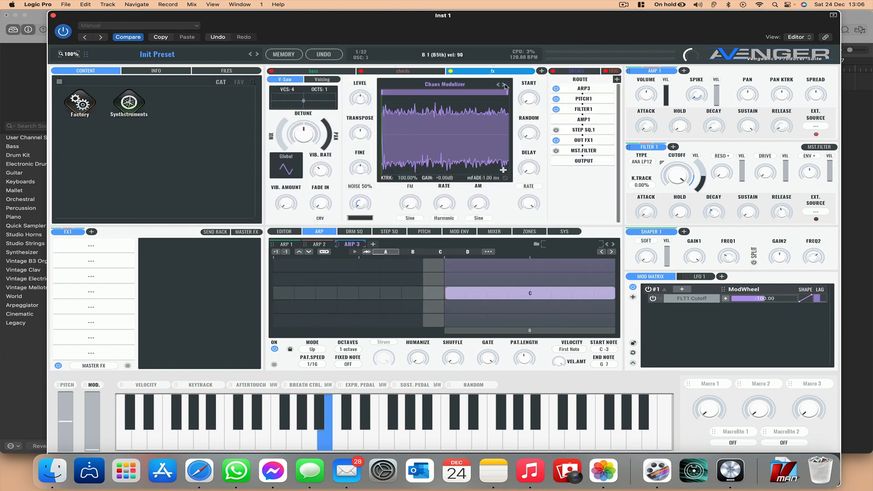
click(503, 84)
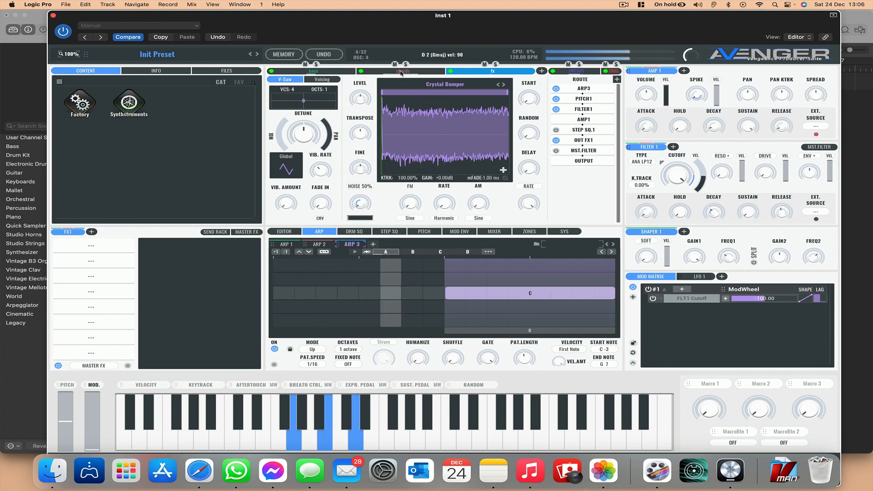
click(402, 71)
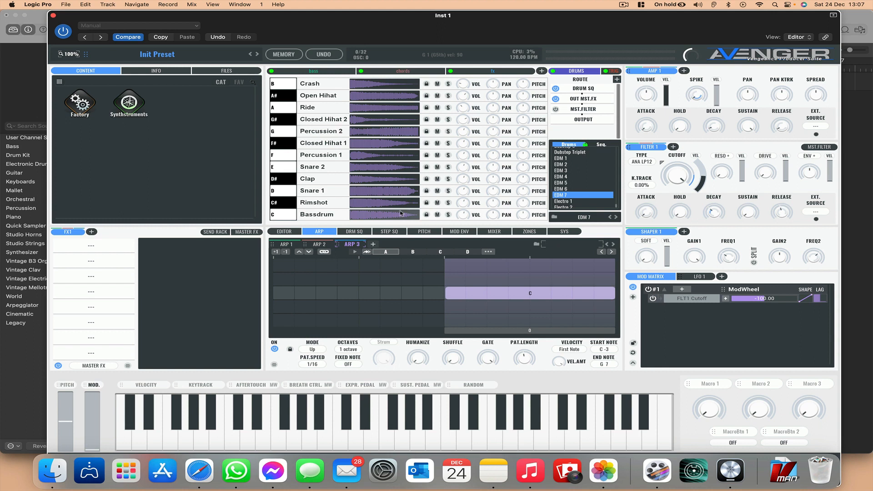
Add four Open Hihat off-beat hits to the EDM 7 drum pattern, then add a new layer
click(353, 231)
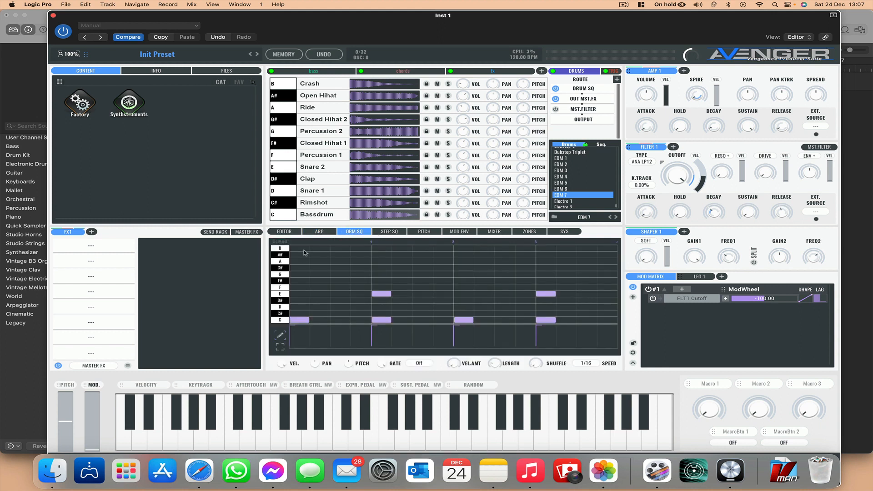
click(340, 254)
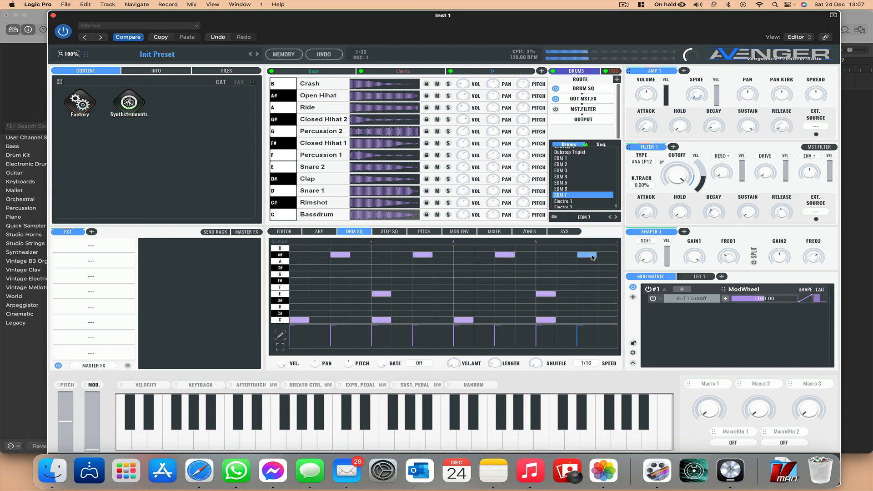
click(267, 423)
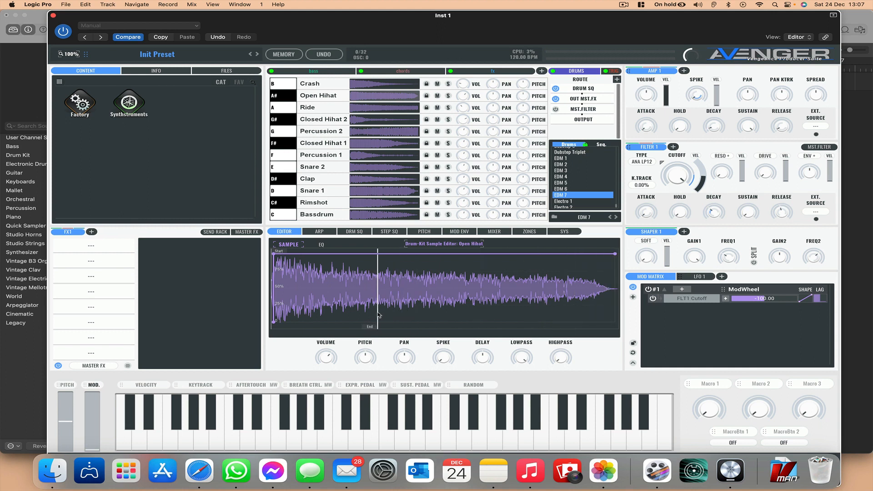
click(265, 424)
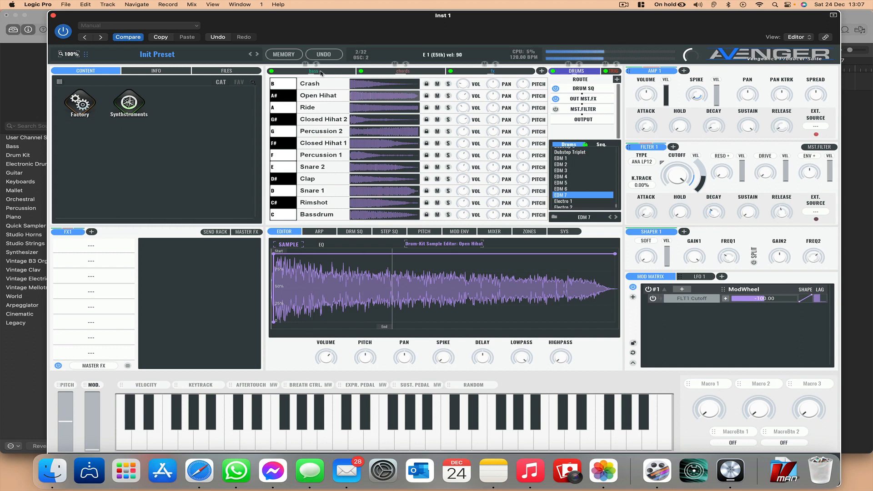
click(316, 71)
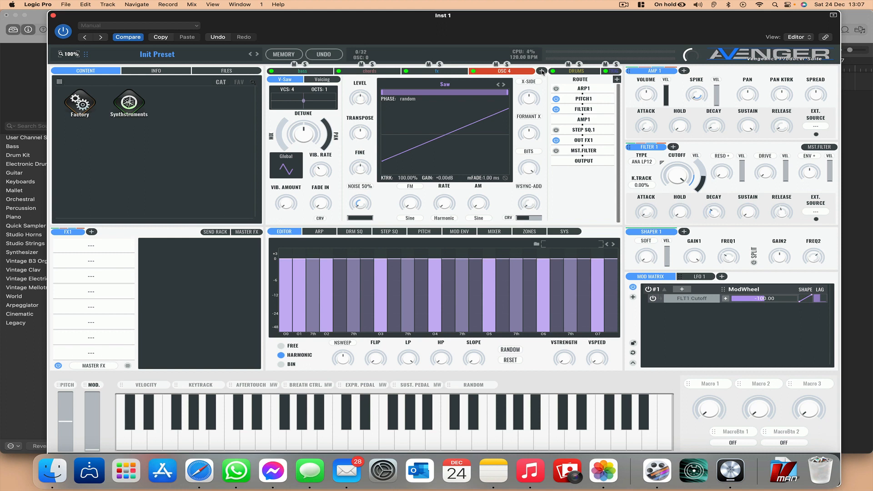
Load the Crystal LD sample from Factory Lead/Synth as the OSC 4 waveform
click(445, 84)
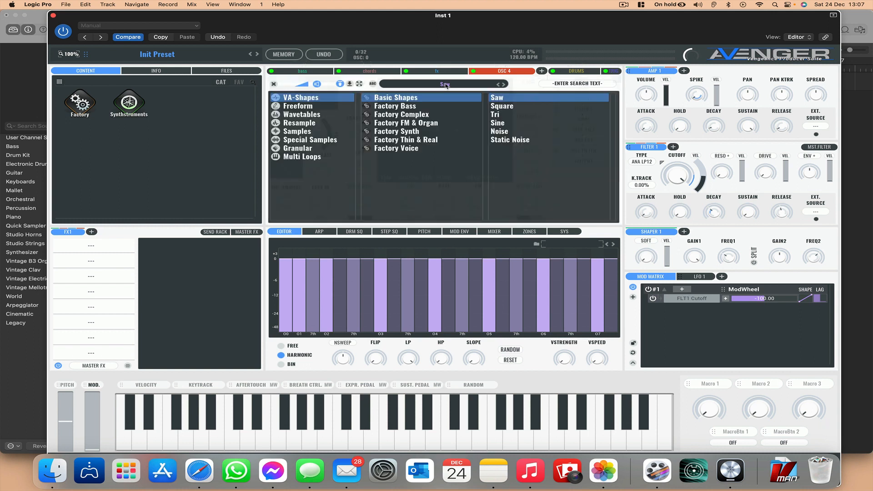
click(298, 131)
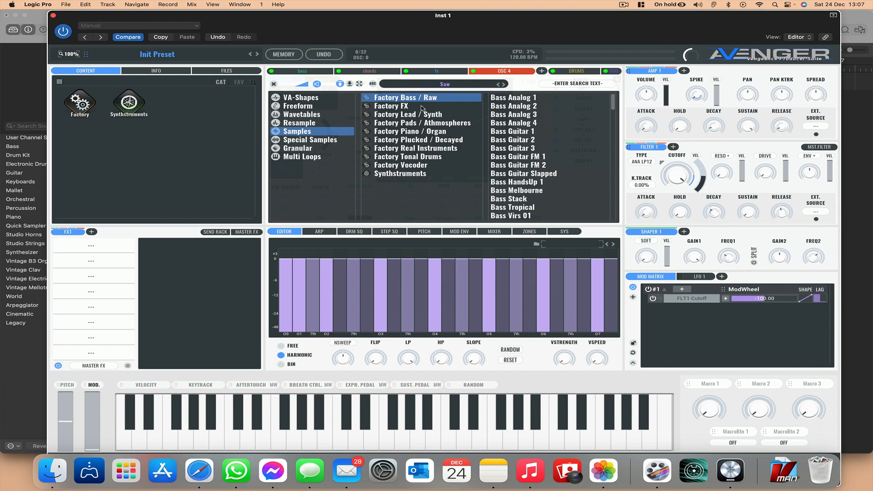
click(409, 114)
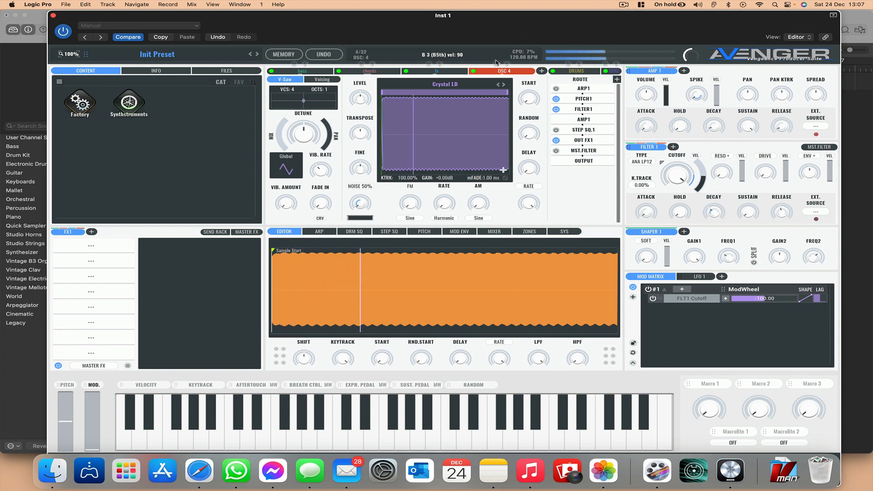
click(484, 418)
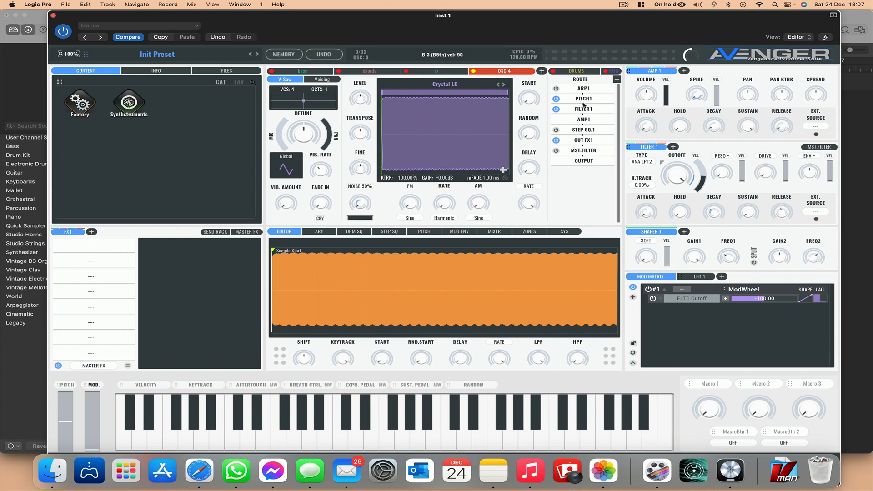
mouse_move(607, 109)
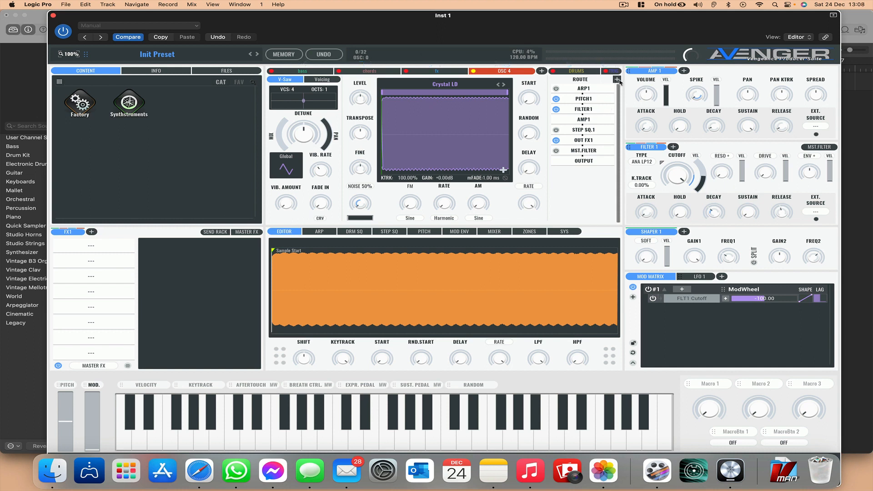
Add an AAReverb send to the OSC 4 routing at 57%
click(617, 80)
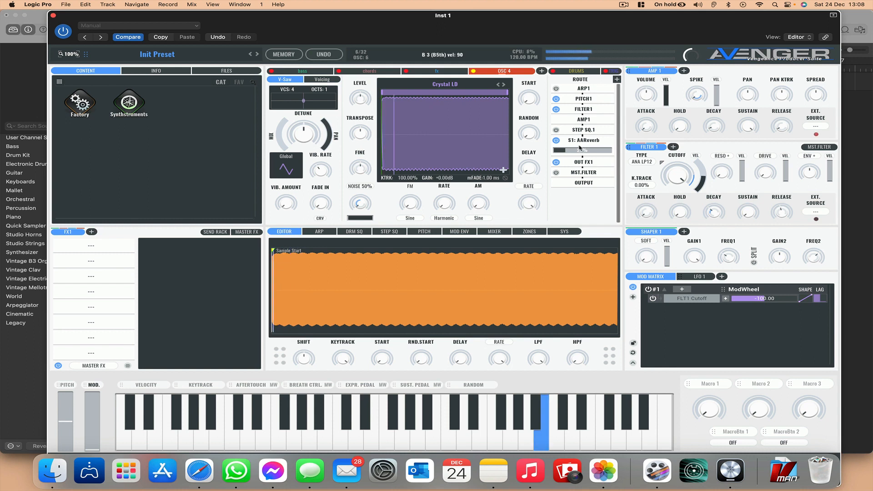
click(484, 420)
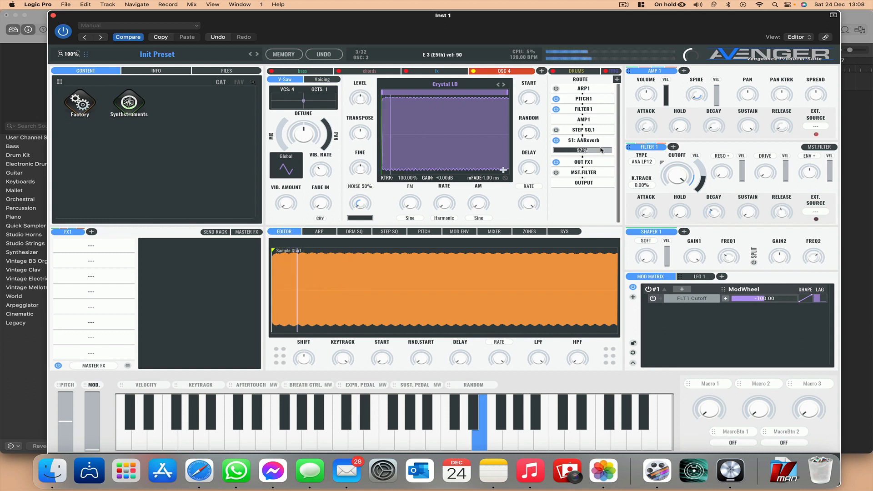
click(479, 423)
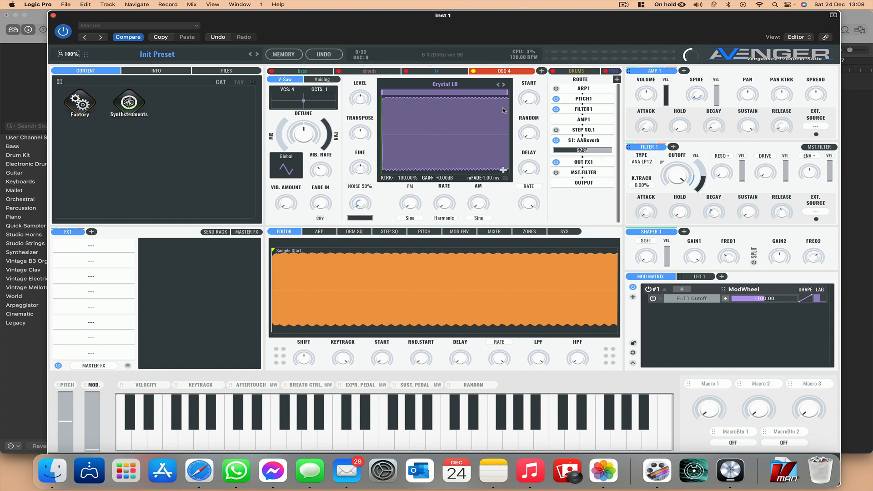
mouse_move(497, 154)
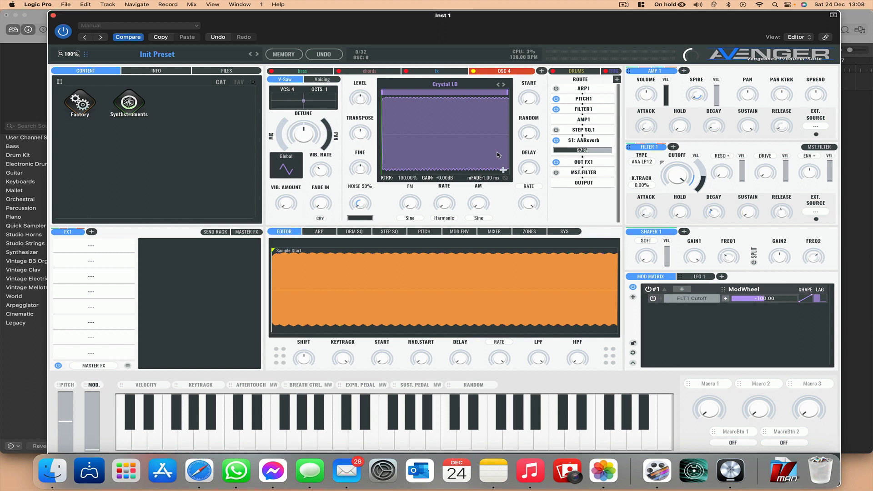
Rename OSC 4 to lead, giving it upper keys and the other layers lower keys
click(529, 231)
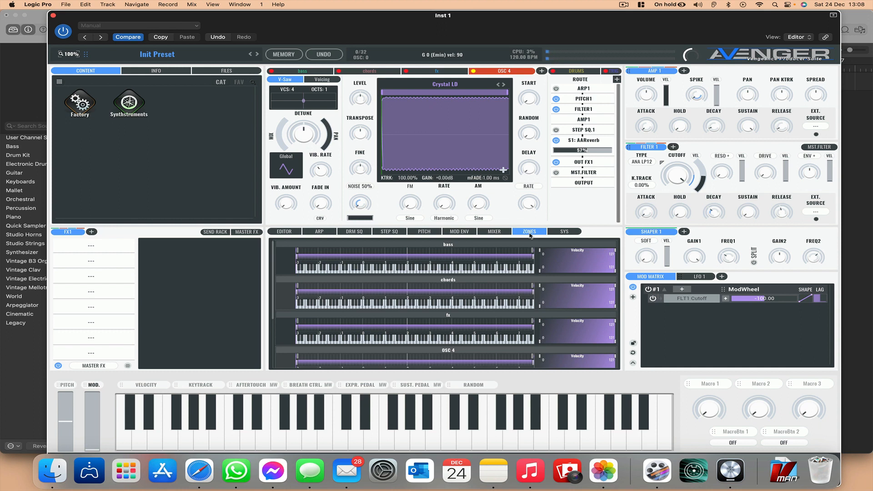
scroll(down, 3)
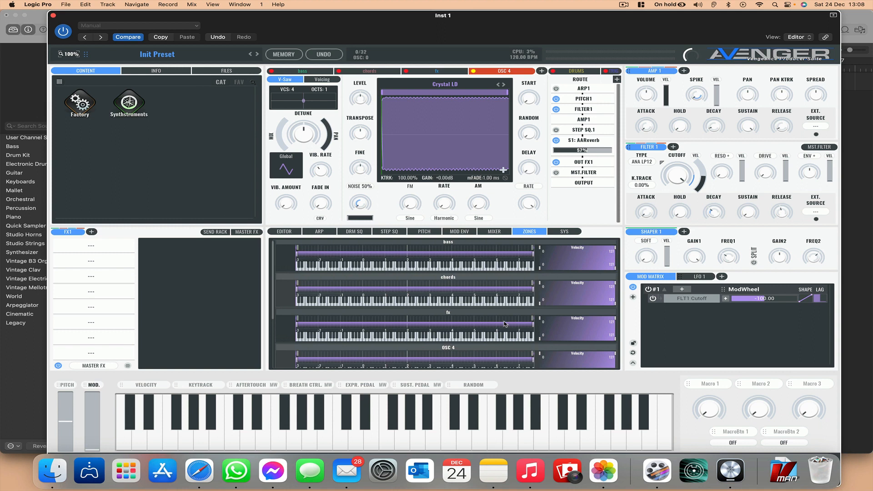
scroll(down, 3)
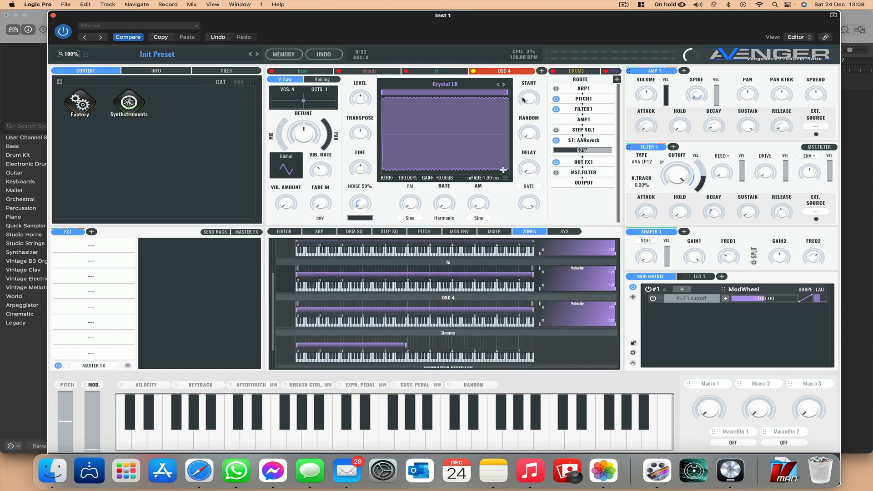
click(503, 71)
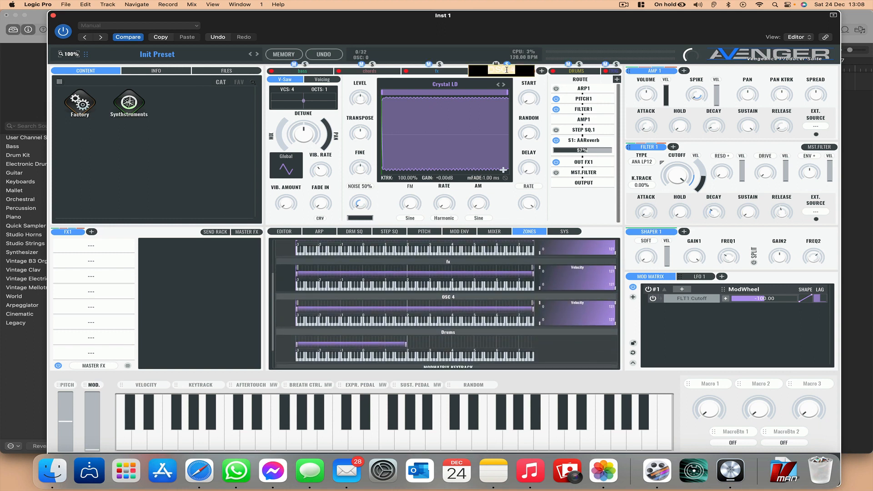
click(501, 71)
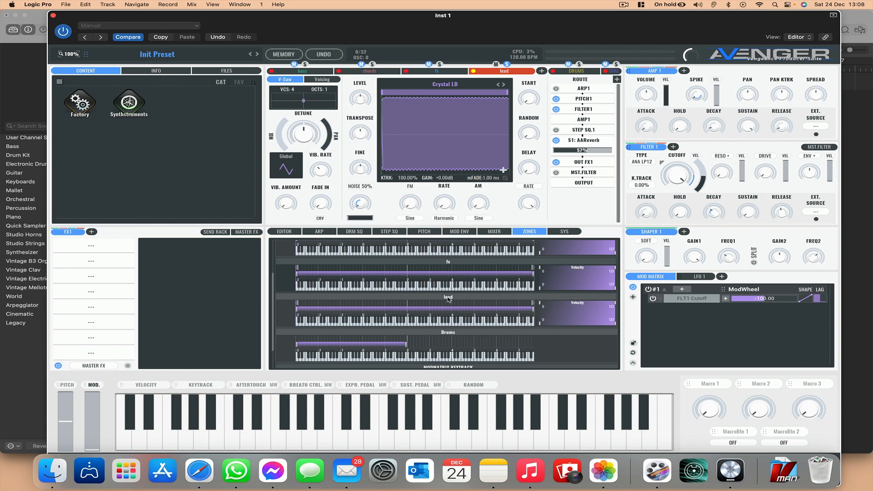
click(161, 409)
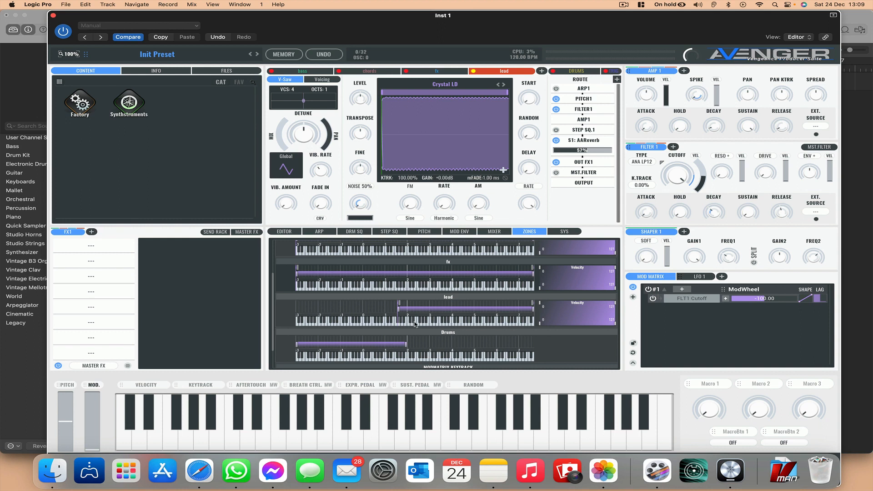
click(294, 420)
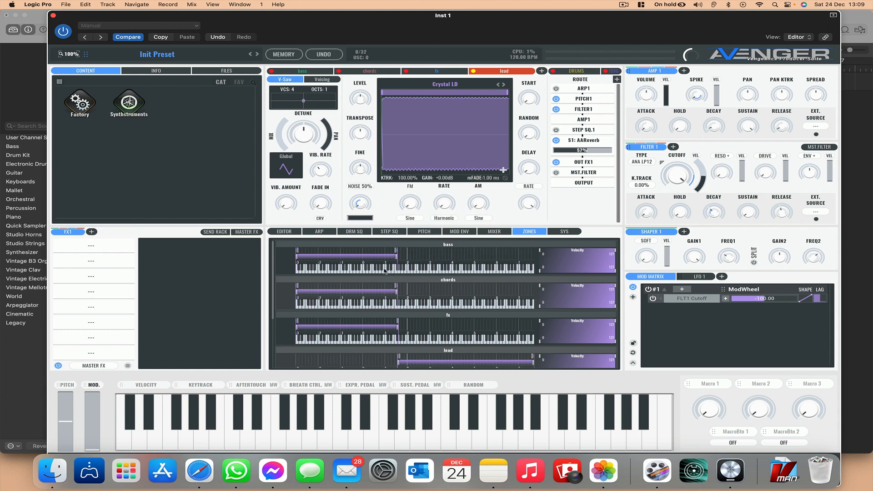
Select the chords layer and play low notes to audition the bass, chords and fx zones
click(437, 423)
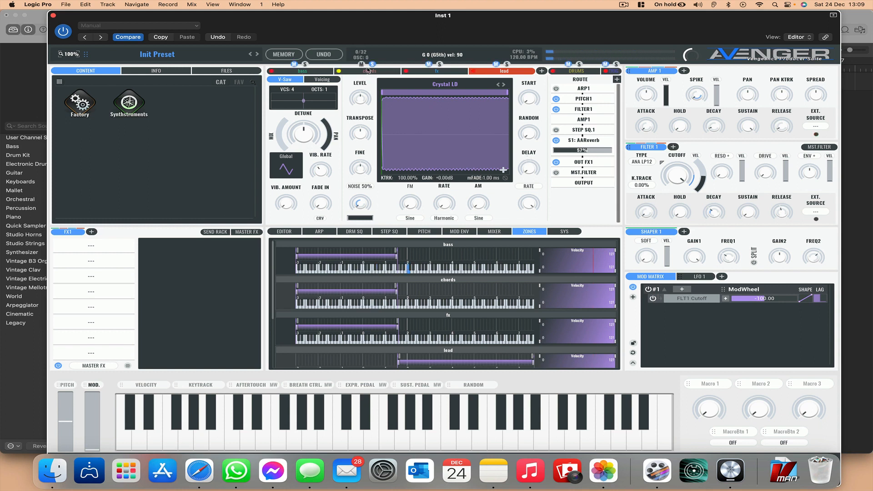
click(371, 71)
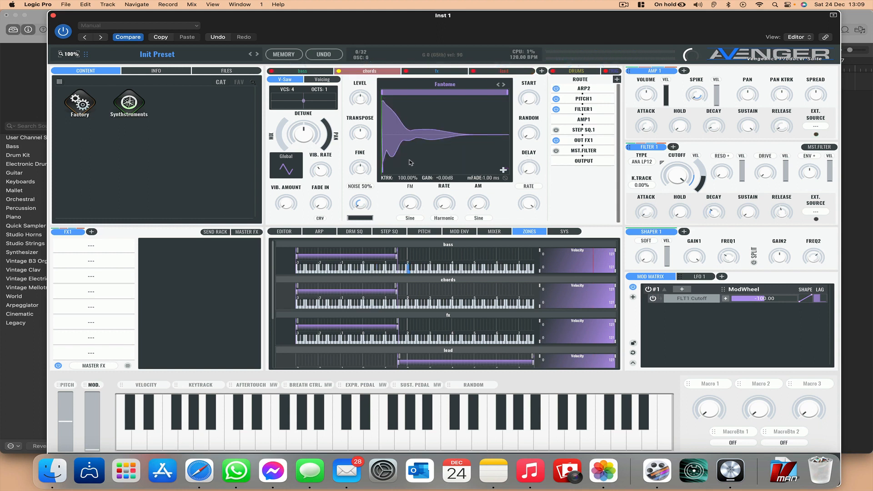
mouse_move(400, 158)
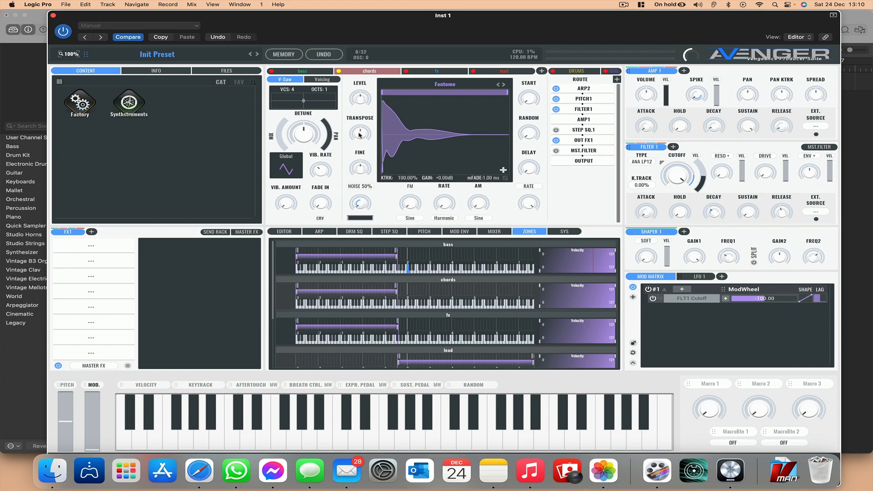
click(187, 423)
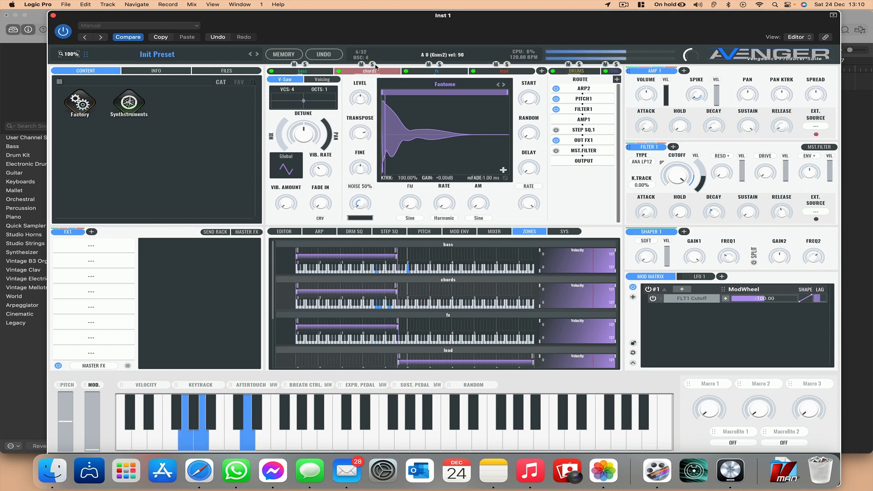
click(239, 424)
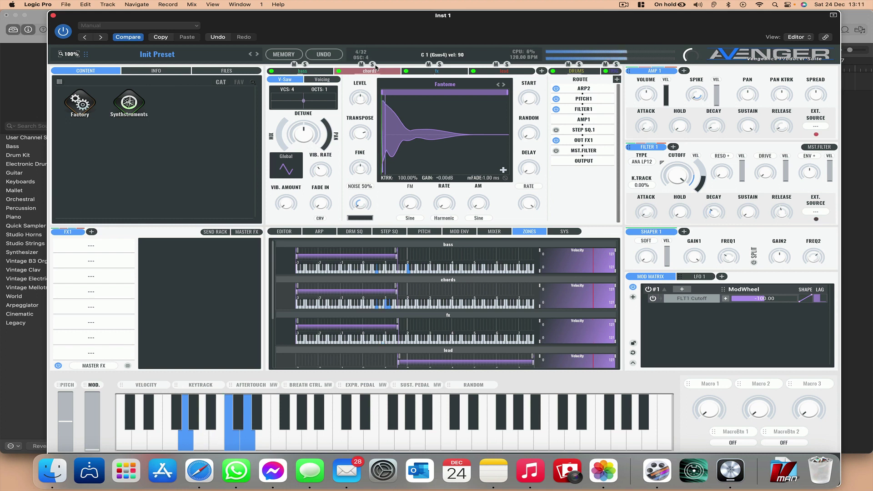